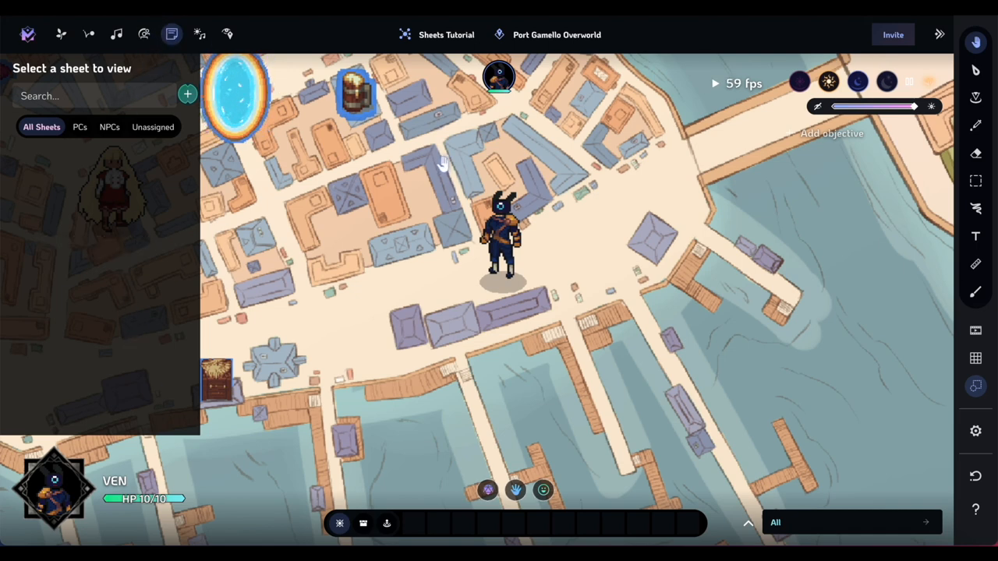
pyautogui.moveTo(191, 214)
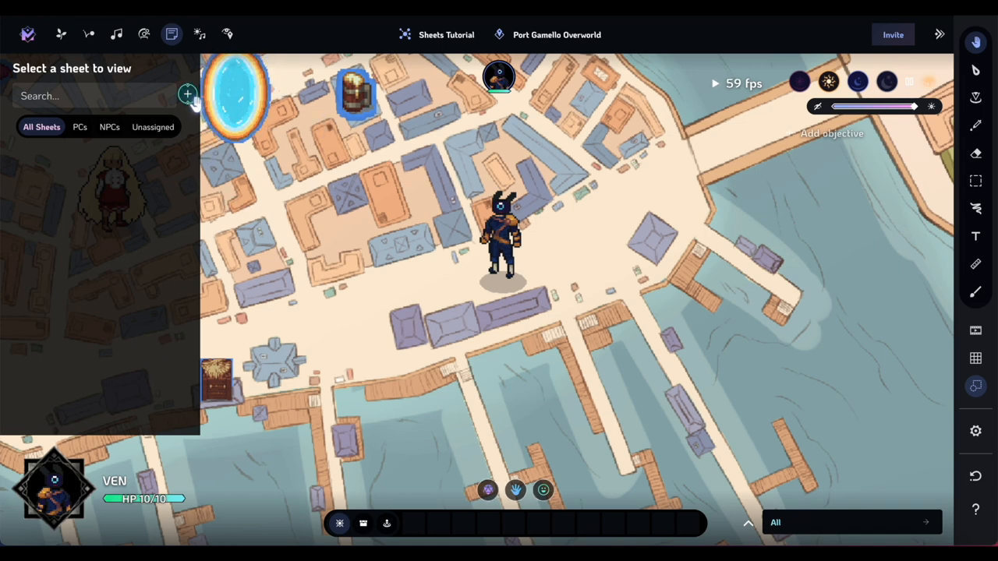
# Step: Create a new character sheet from The Cutter template, assigned to Ven
pyautogui.click(187, 93)
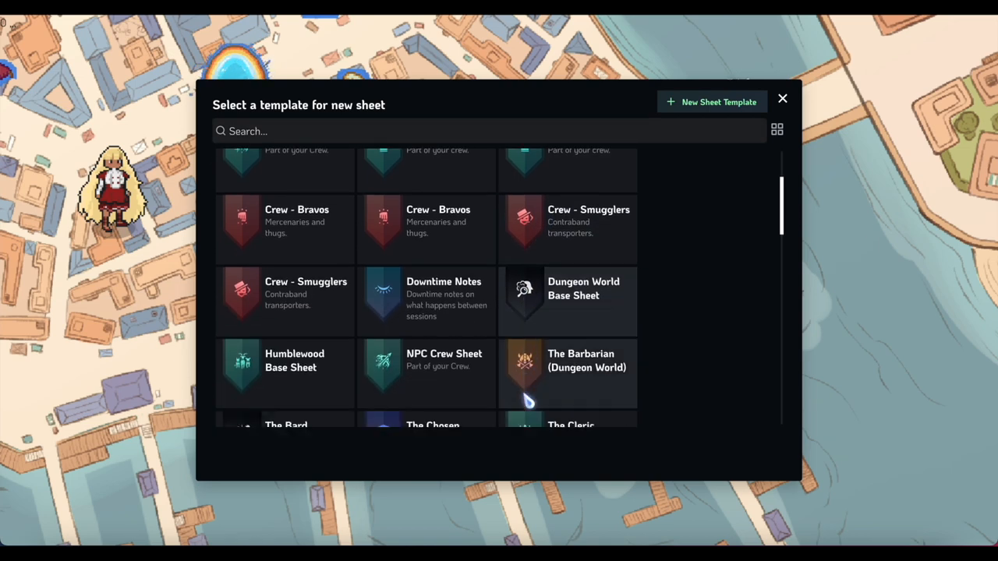
pyautogui.scroll(-3)
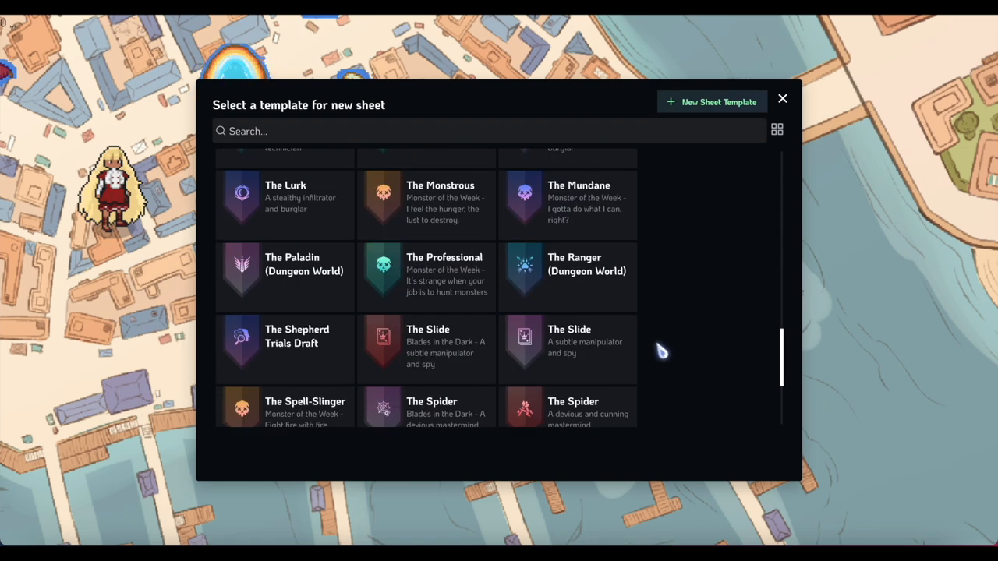
pyautogui.scroll(3)
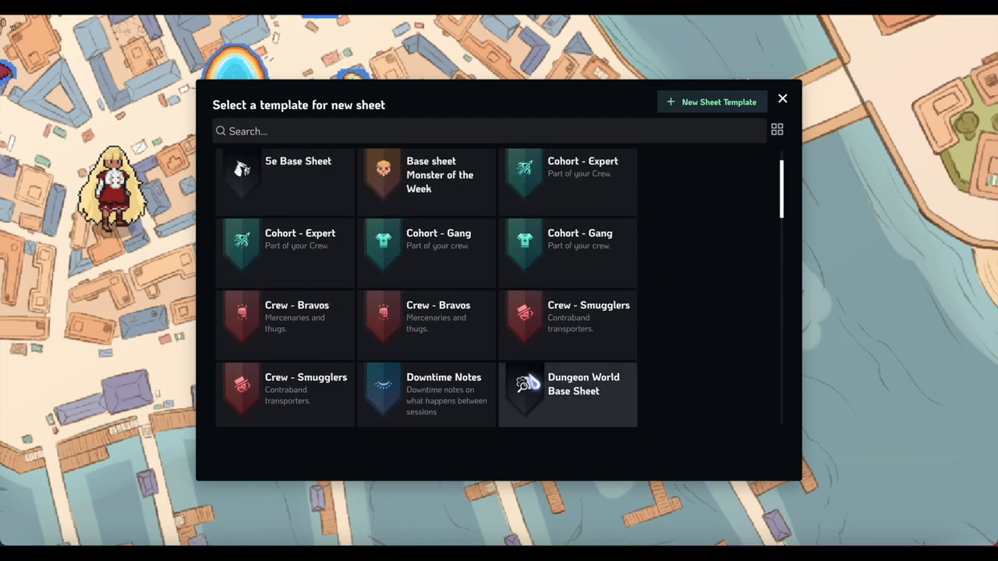
pyautogui.scroll(-3)
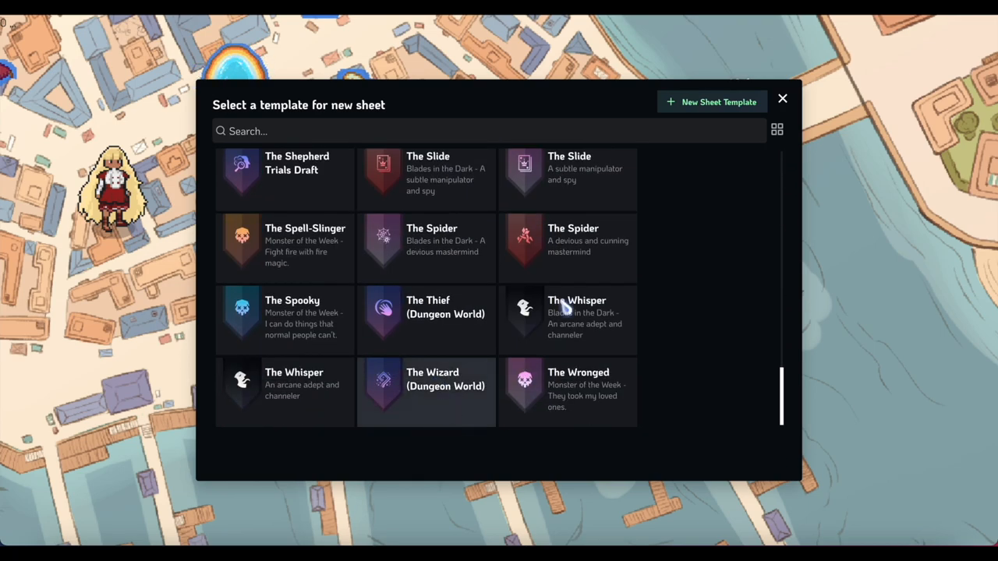
pyautogui.scroll(3)
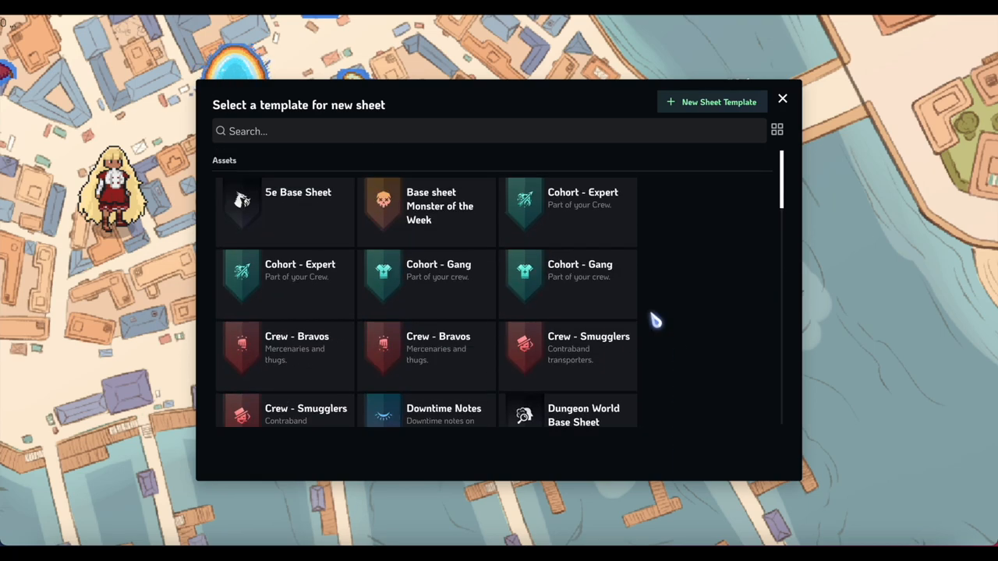
pyautogui.moveTo(711, 100)
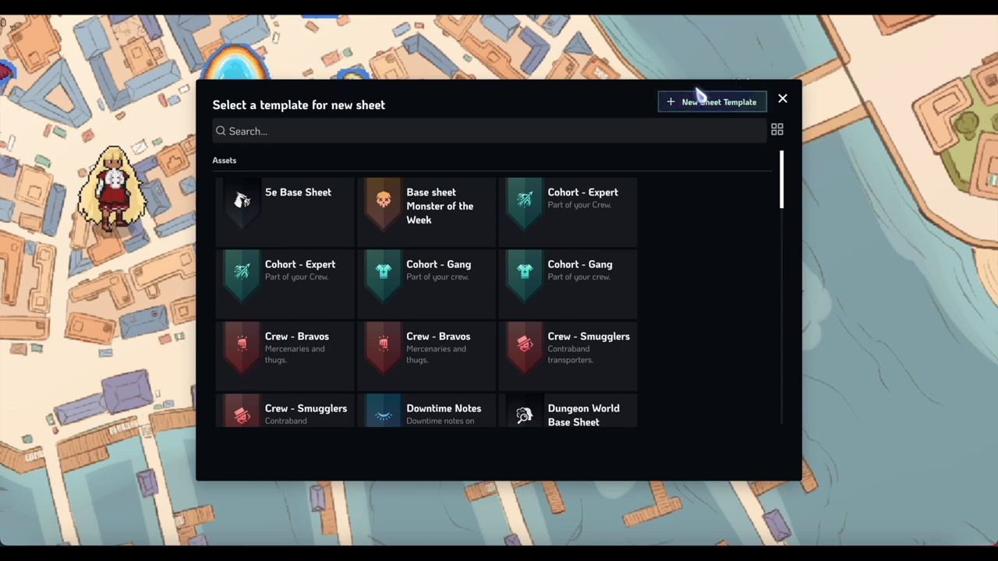
pyautogui.moveTo(686, 226)
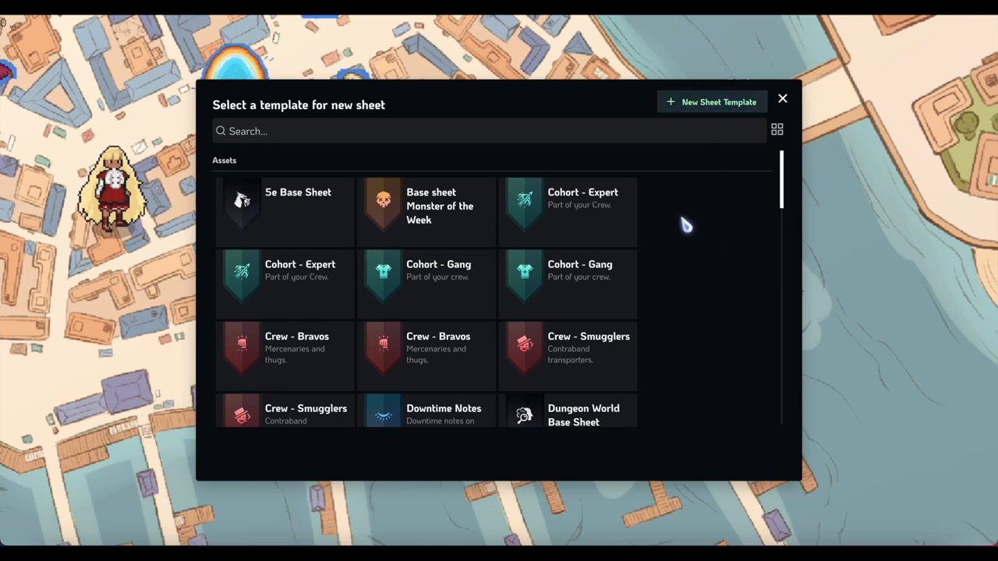
pyautogui.scroll(-3)
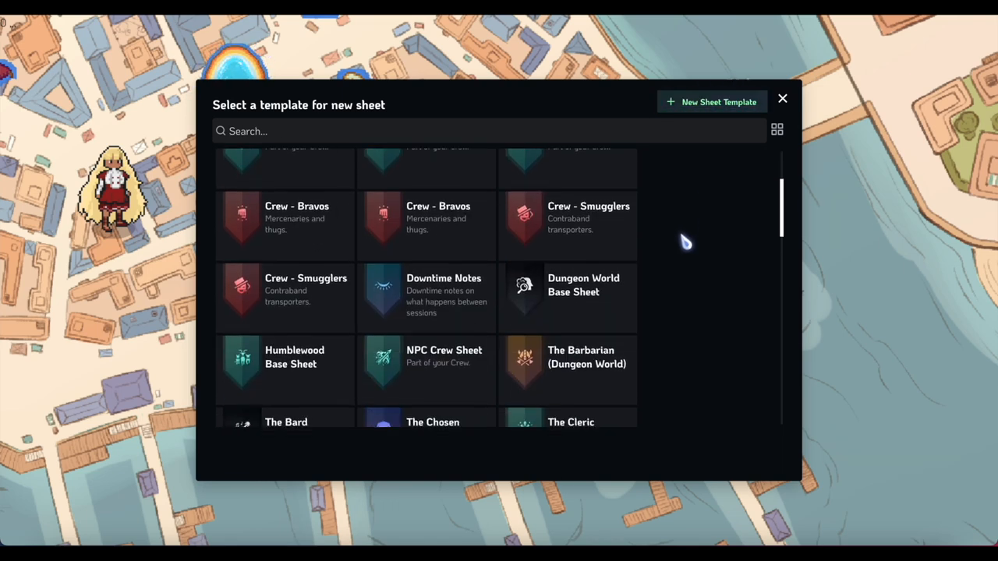
pyautogui.scroll(-3)
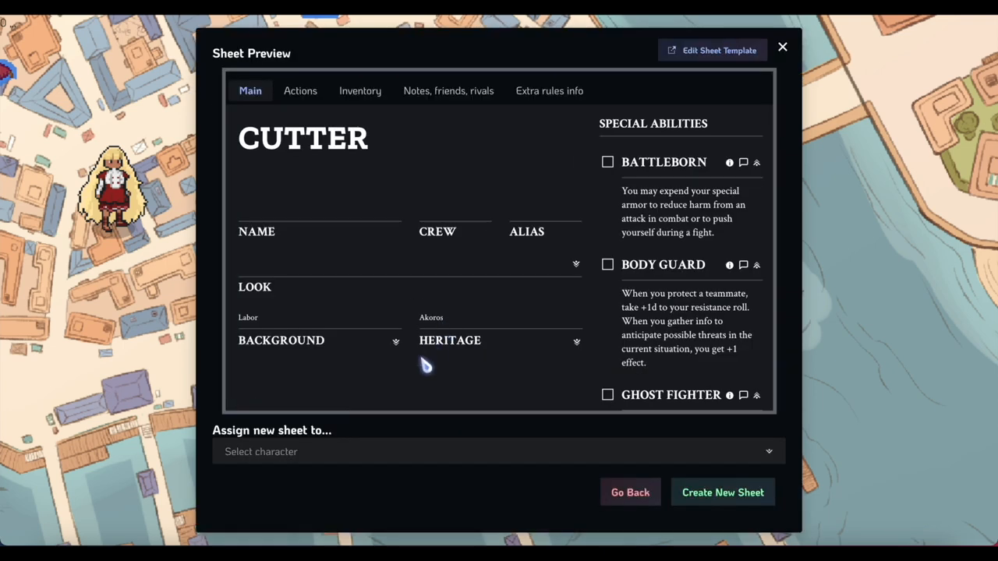
pyautogui.moveTo(731, 237)
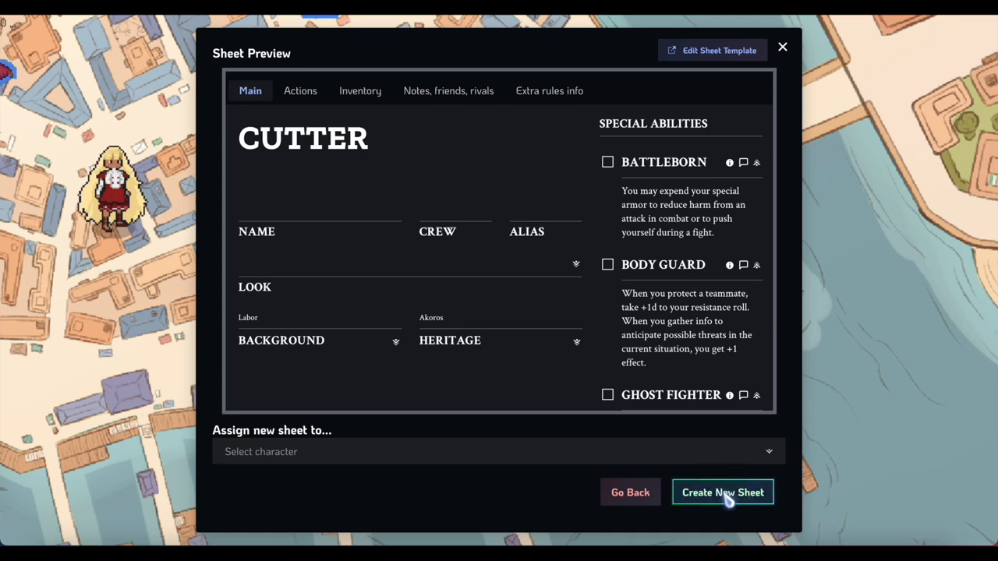
pyautogui.click(722, 492)
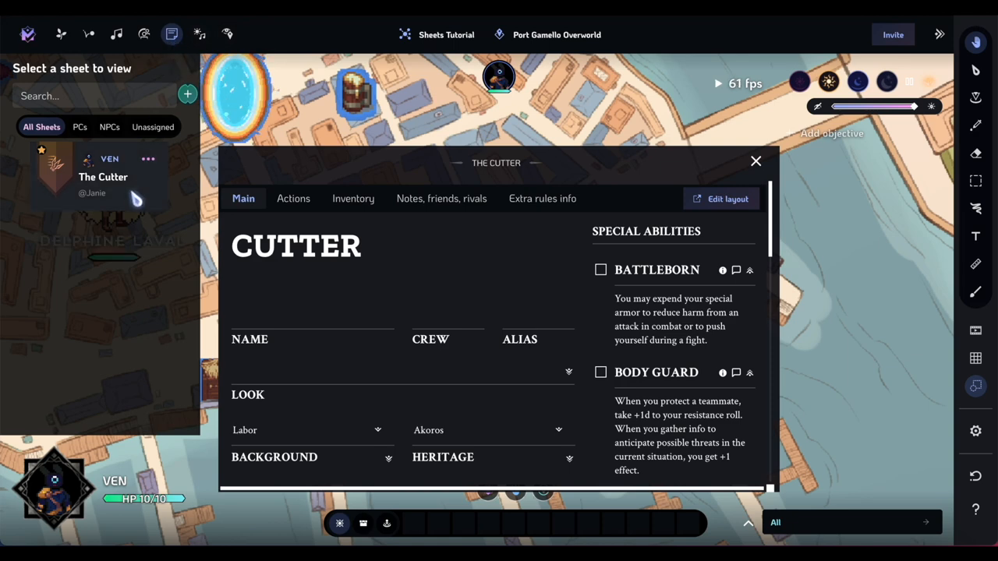
# Step: Enter Ven as the Cutter sheet's name, tick Battleborn, and close the sheet
pyautogui.click(754, 161)
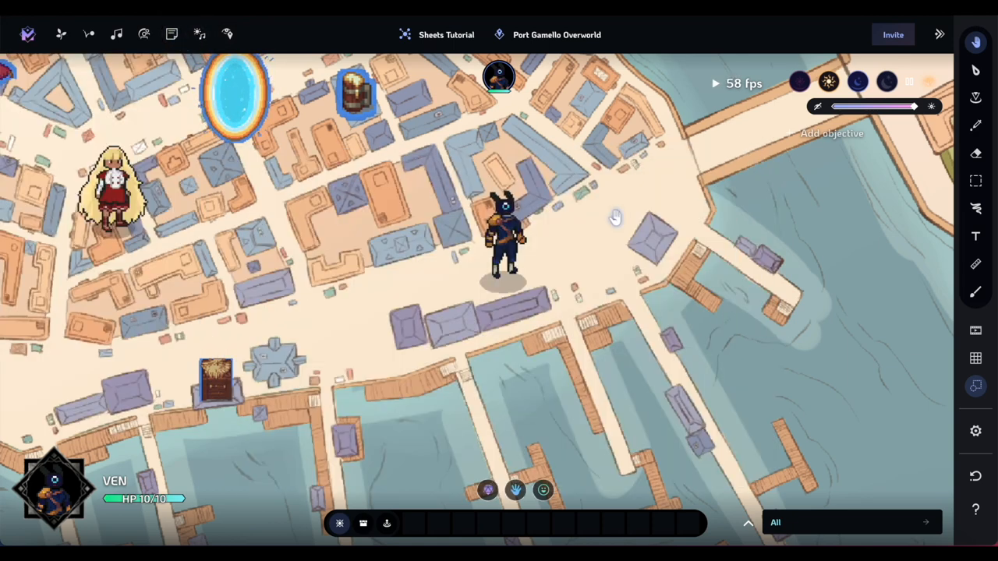
pyautogui.moveTo(520, 292)
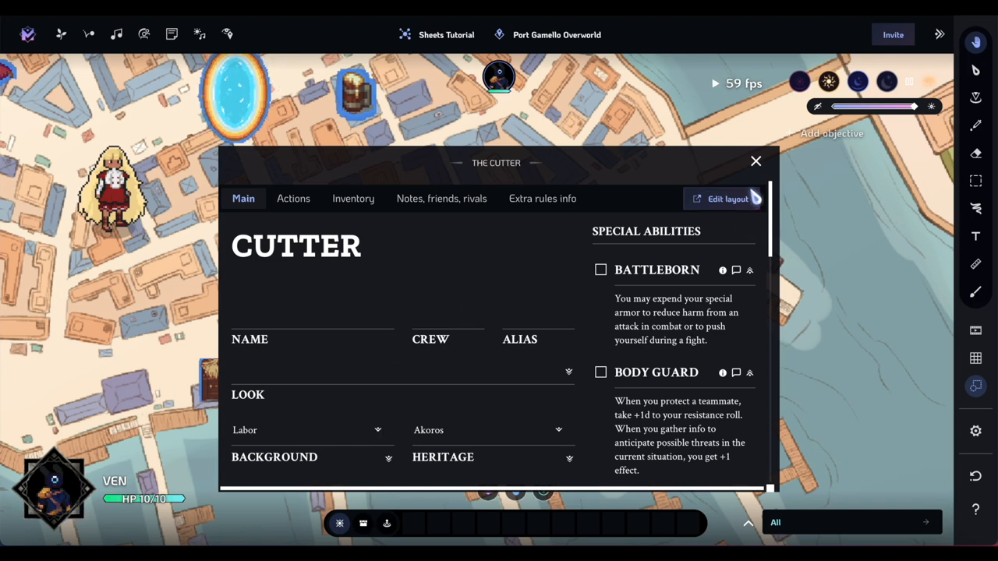
pyautogui.click(754, 161)
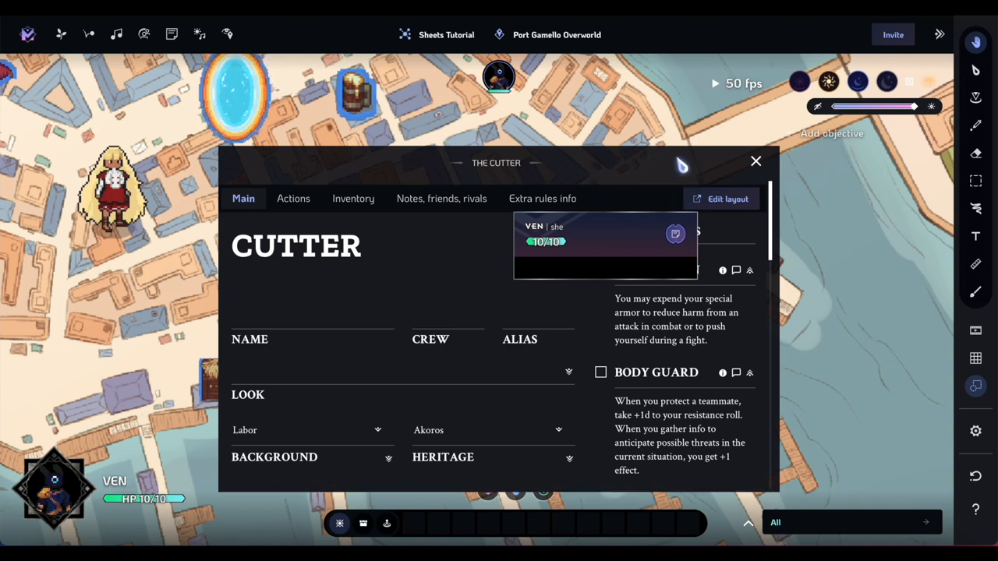
pyautogui.click(755, 161)
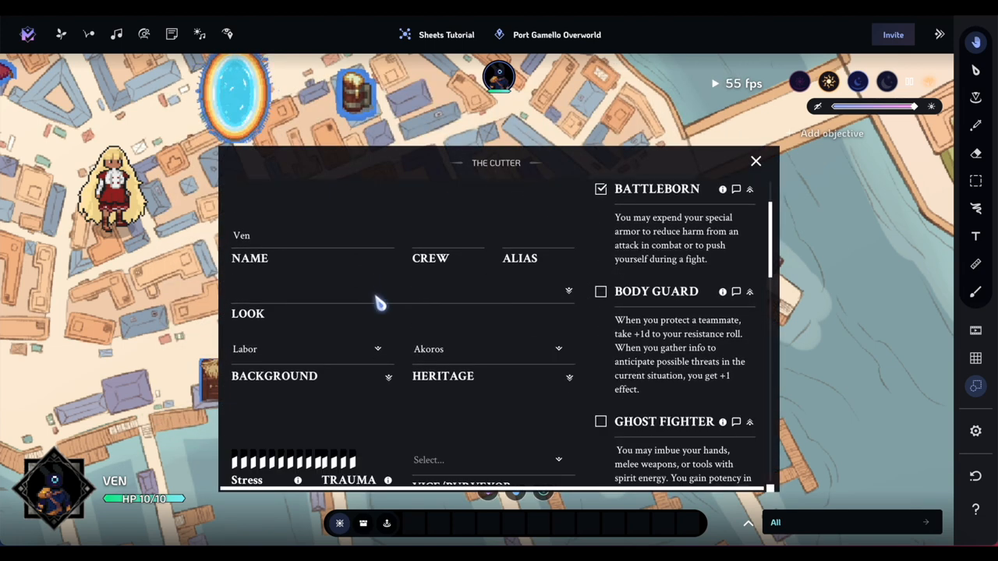
pyautogui.scroll(-3)
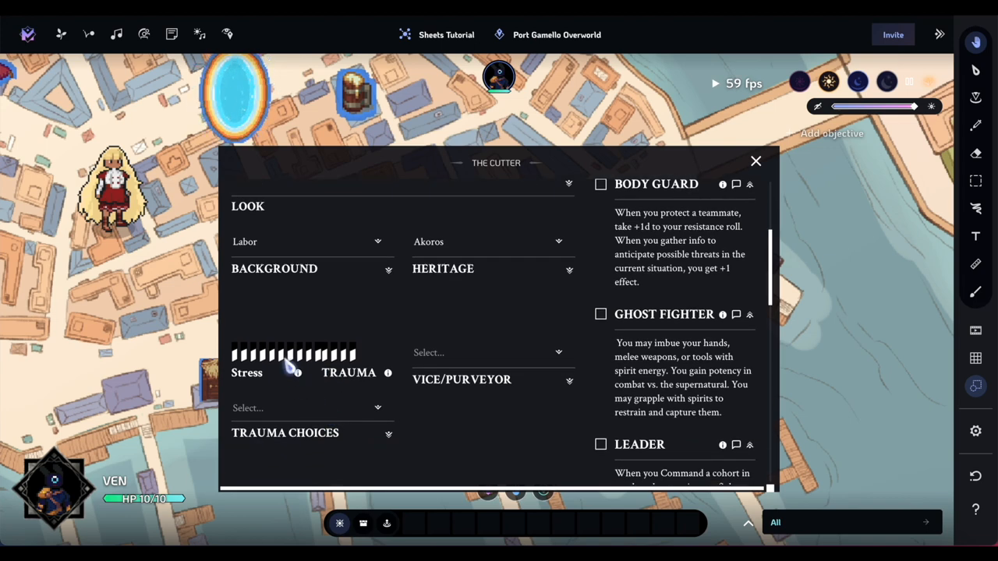
pyautogui.moveTo(312, 393)
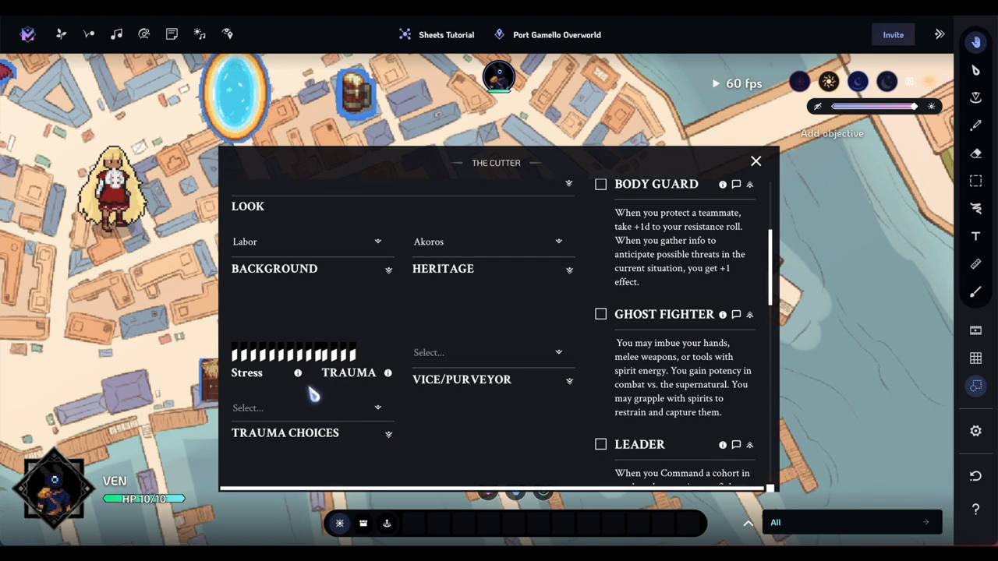
pyautogui.click(254, 355)
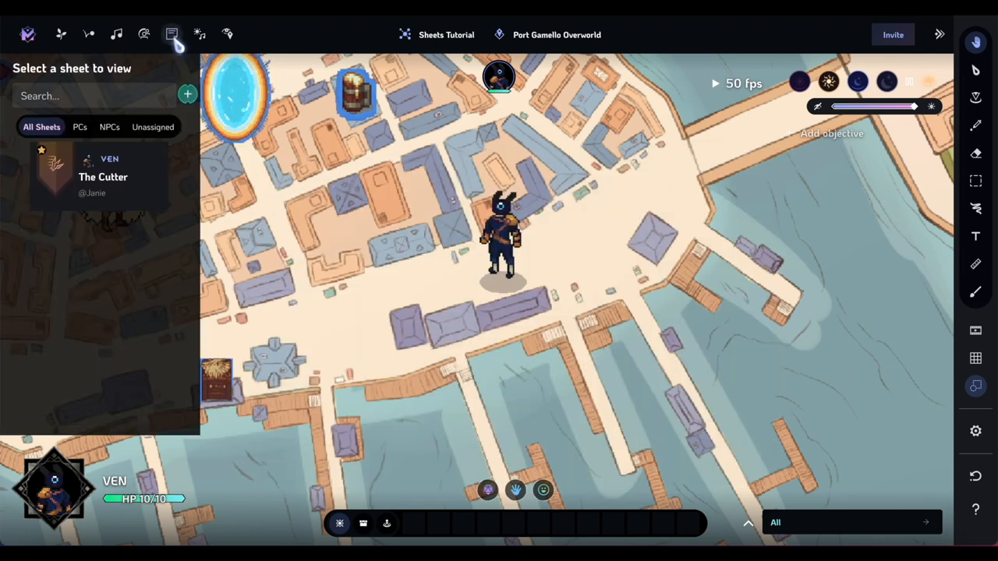
# Step: Create a Leech sheet, set it as Ven's active sheet, and close it
pyautogui.click(187, 95)
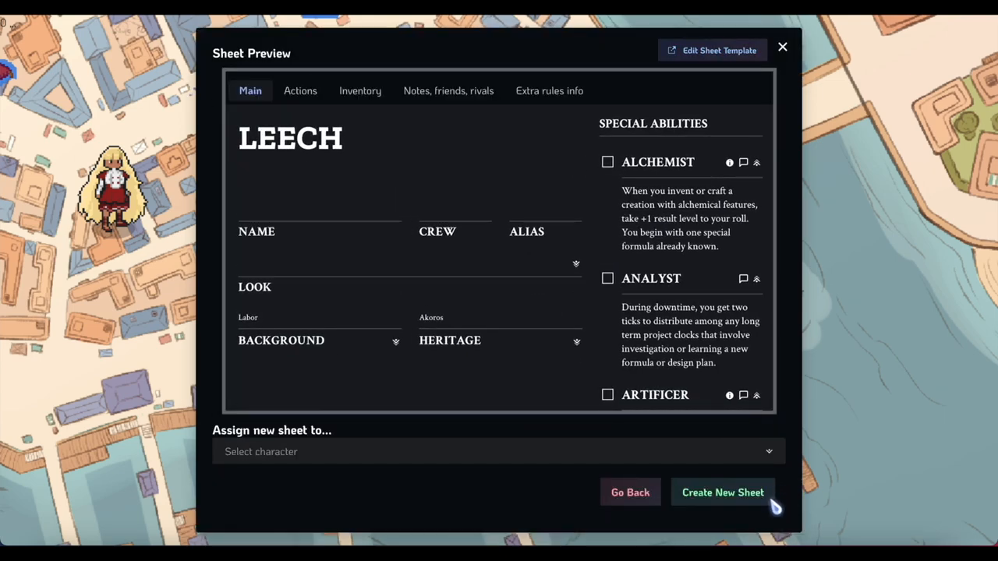
pyautogui.click(723, 492)
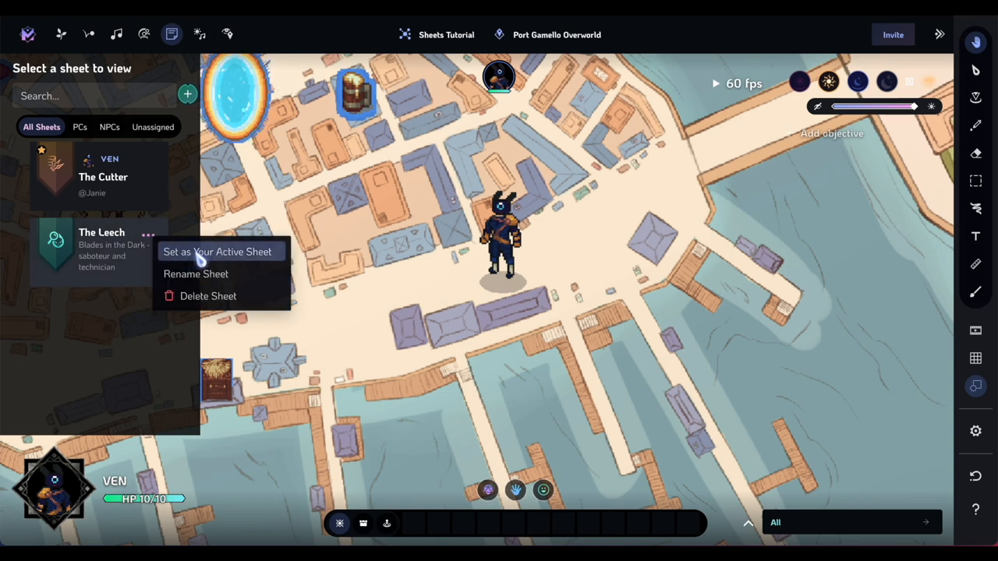
pyautogui.click(216, 251)
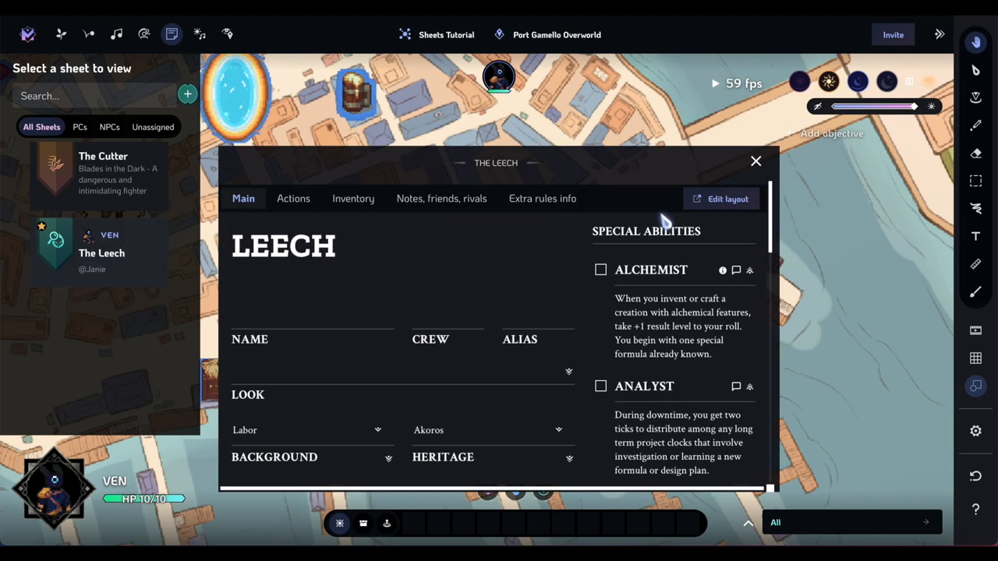
pyautogui.click(754, 161)
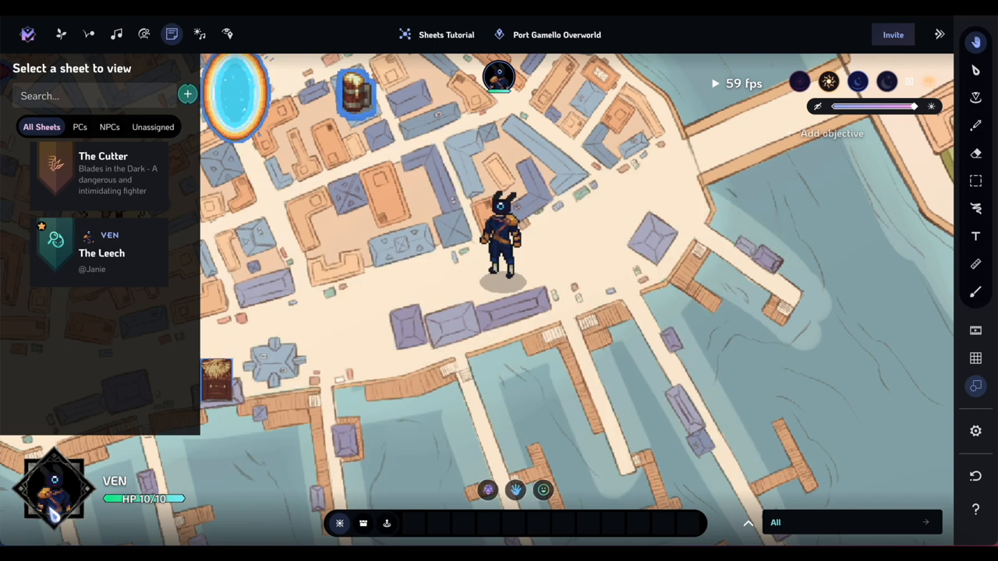
pyautogui.moveTo(237, 121)
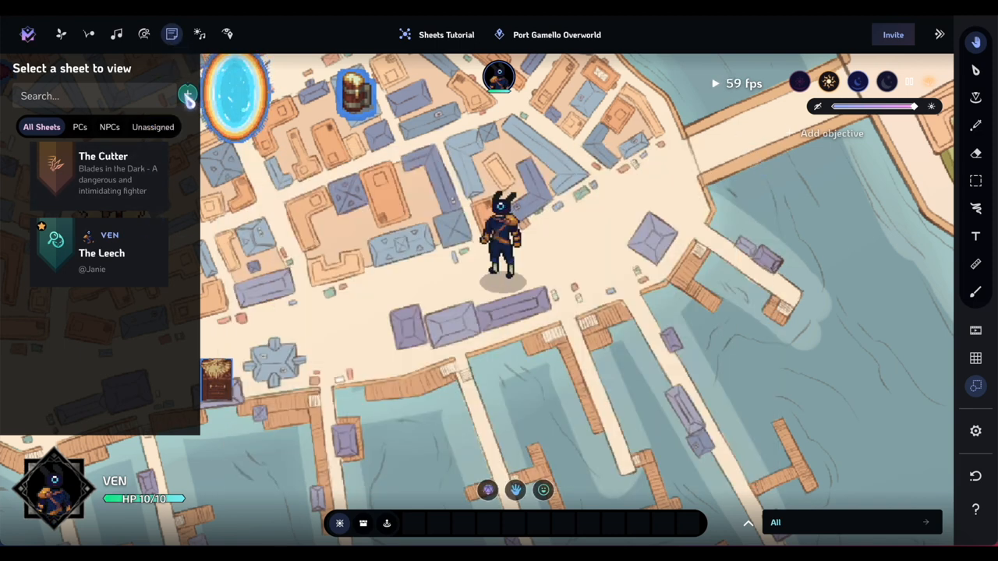
pyautogui.click(149, 159)
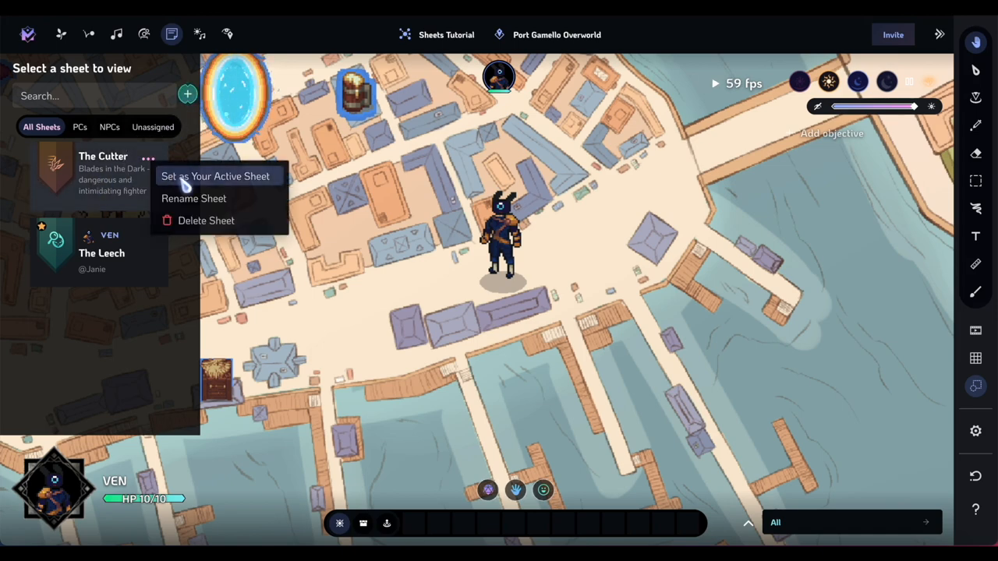
pyautogui.click(187, 95)
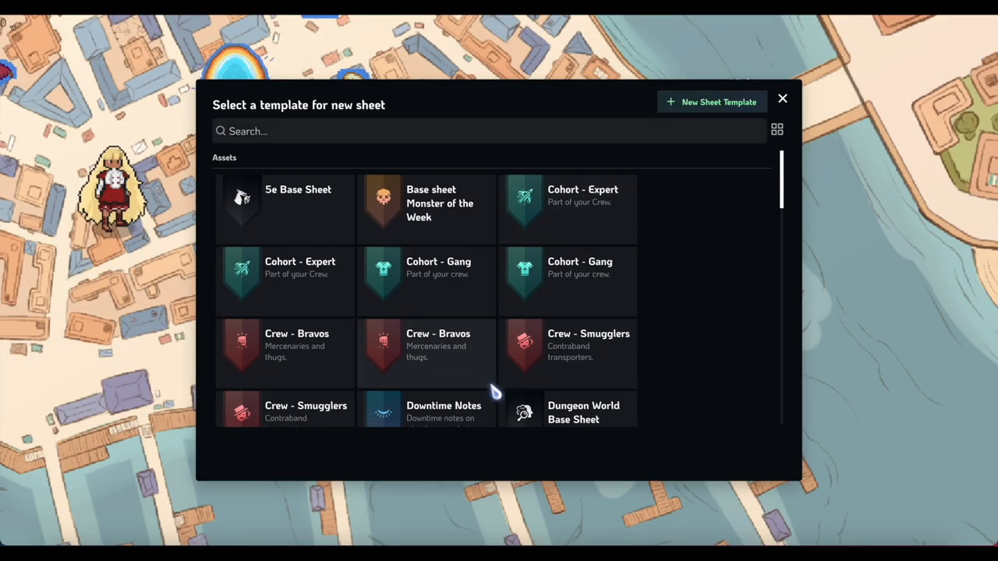
pyautogui.scroll(-3)
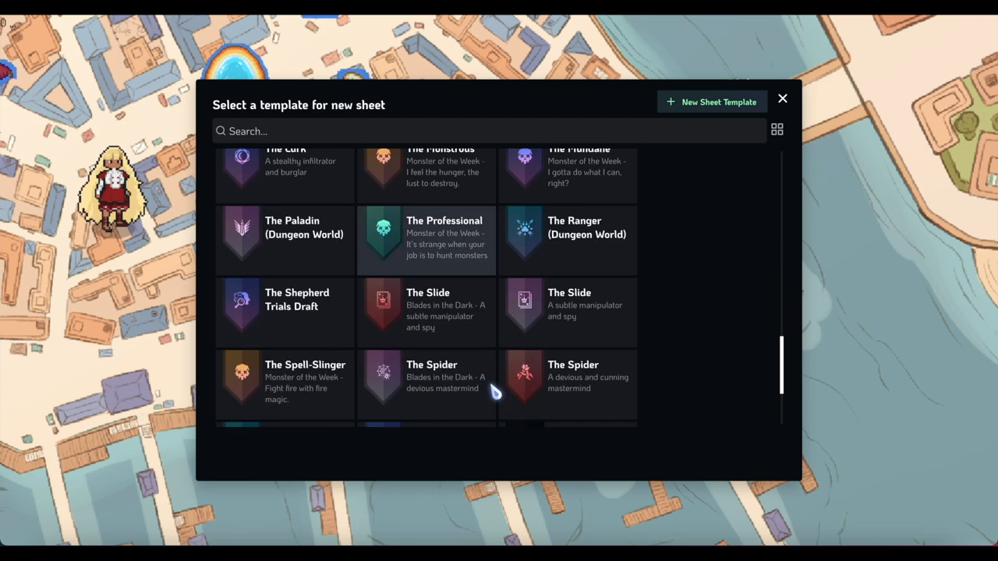
pyautogui.click(569, 304)
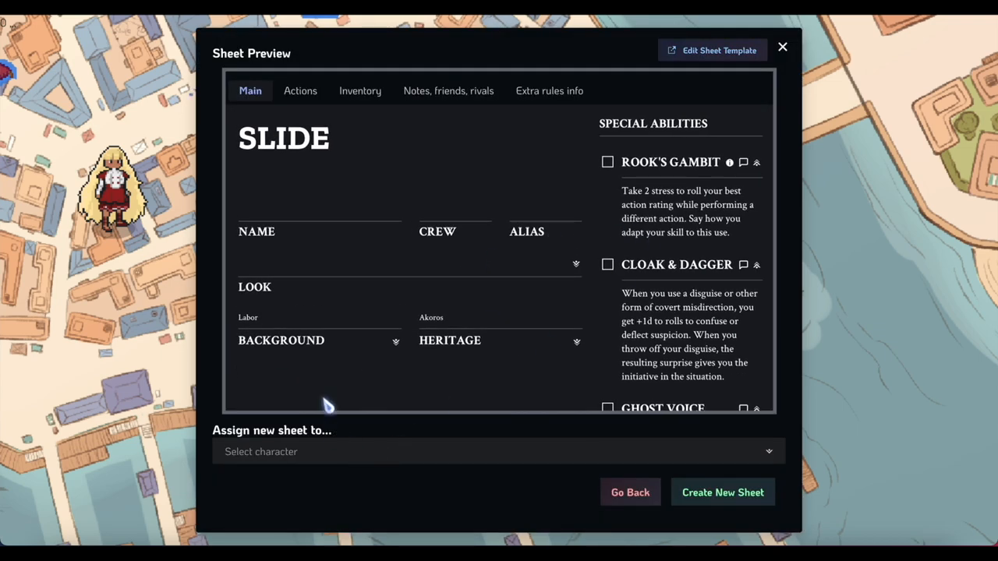
pyautogui.moveTo(295, 420)
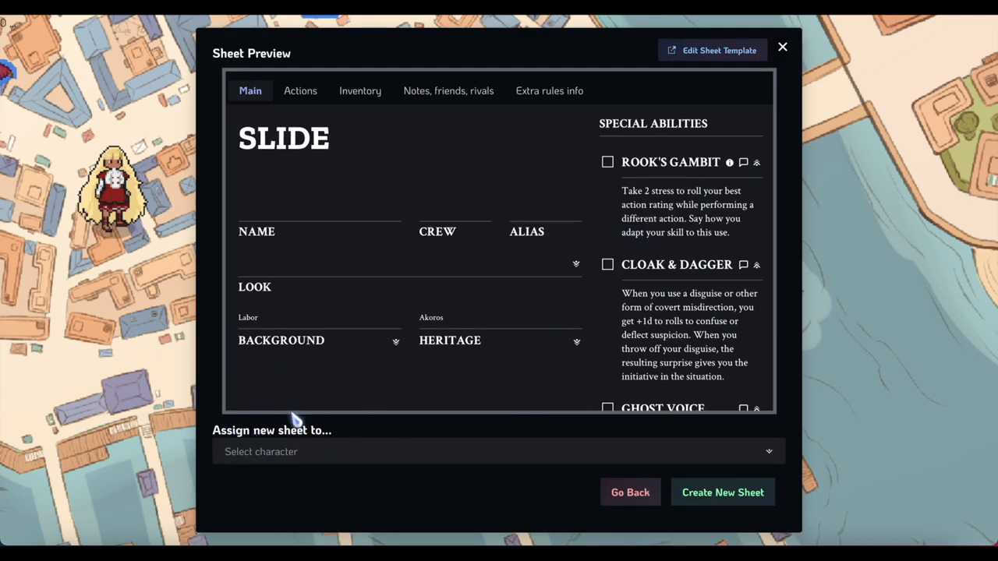
pyautogui.click(498, 451)
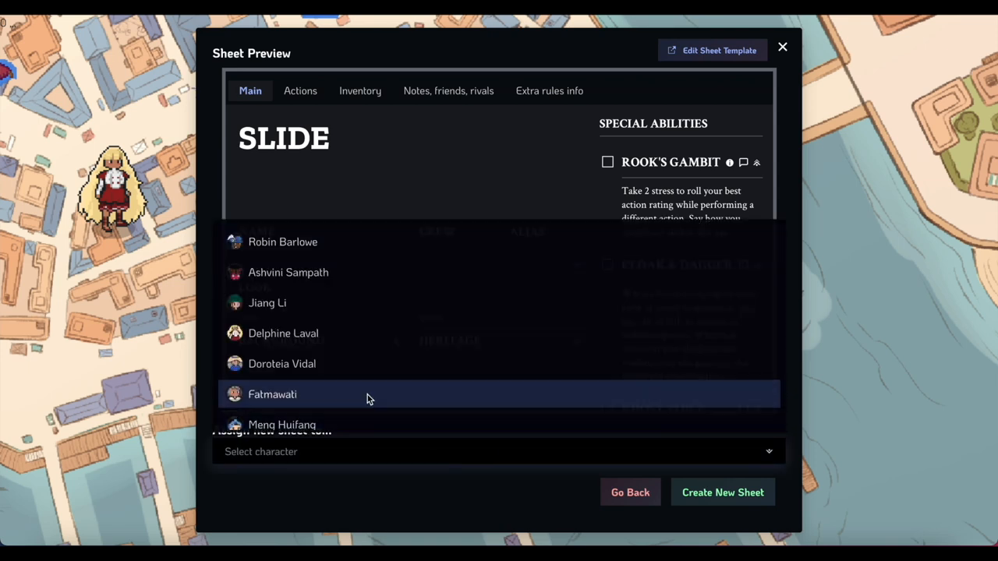
pyautogui.scroll(-3)
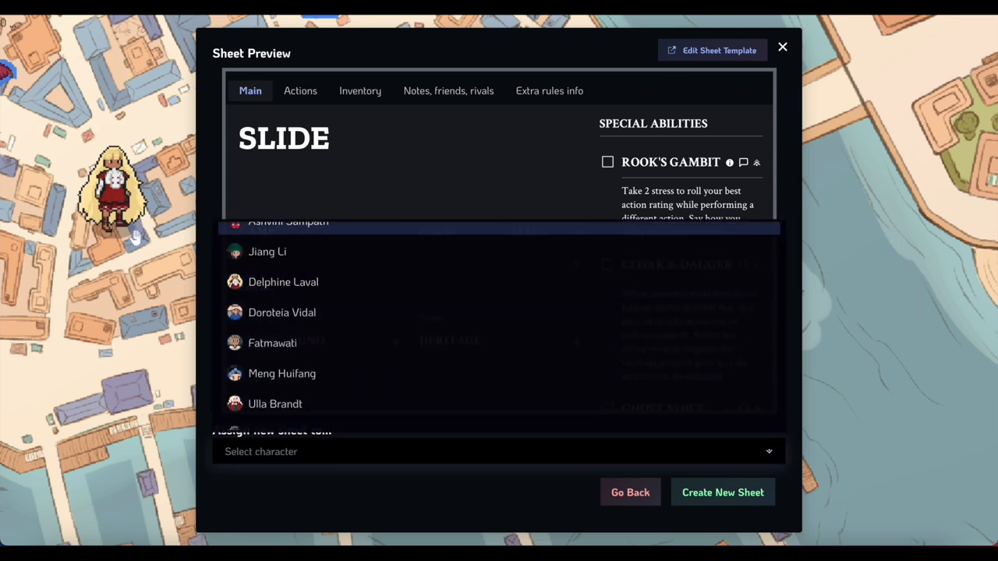
pyautogui.click(283, 282)
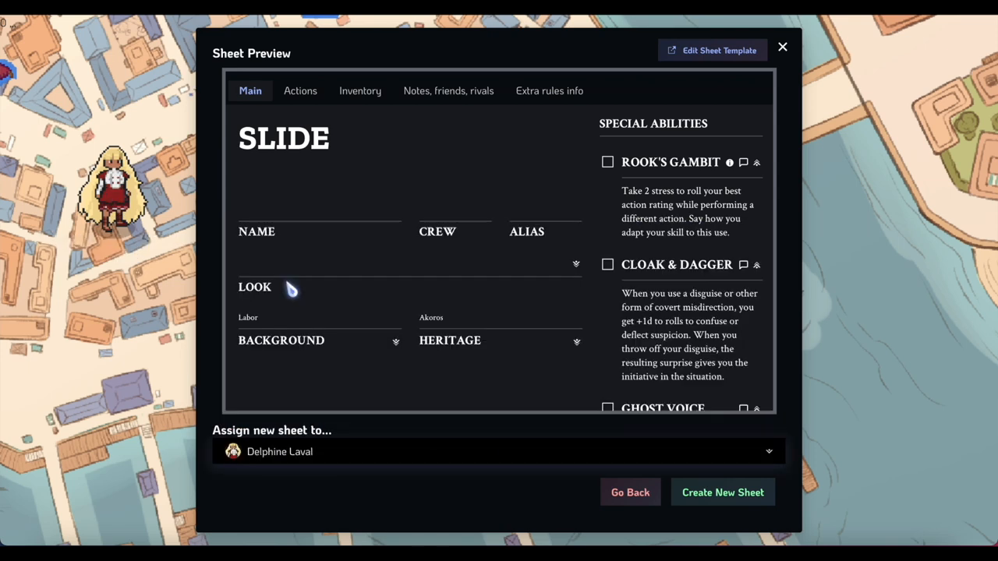
pyautogui.moveTo(569, 468)
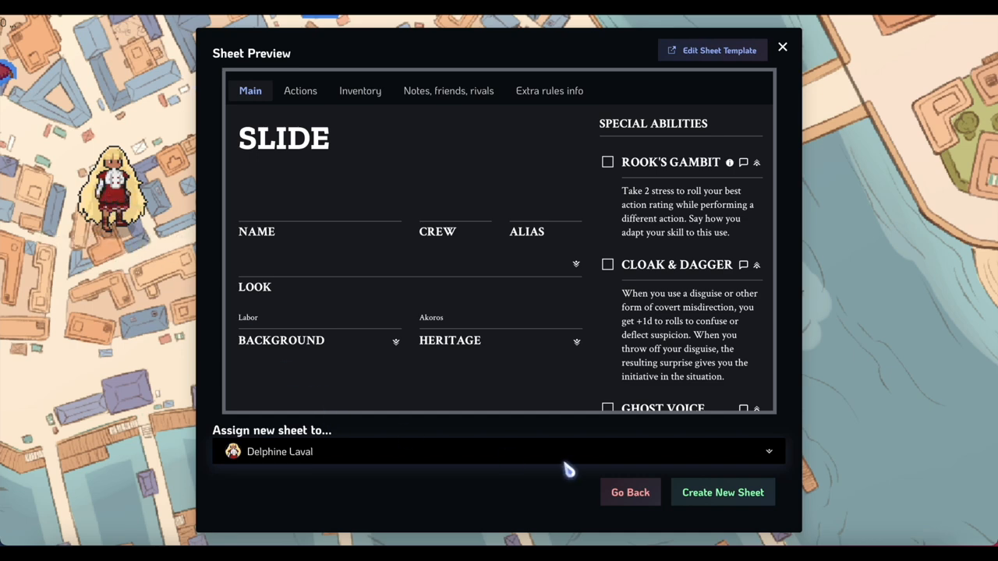
pyautogui.click(722, 492)
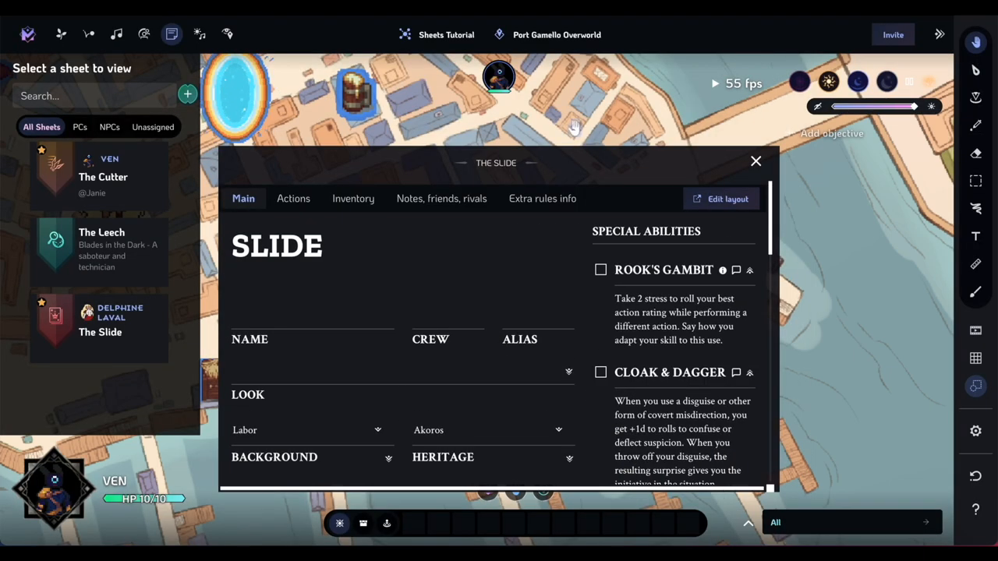
# Step: Close the newly created Slide sheet window
pyautogui.click(755, 161)
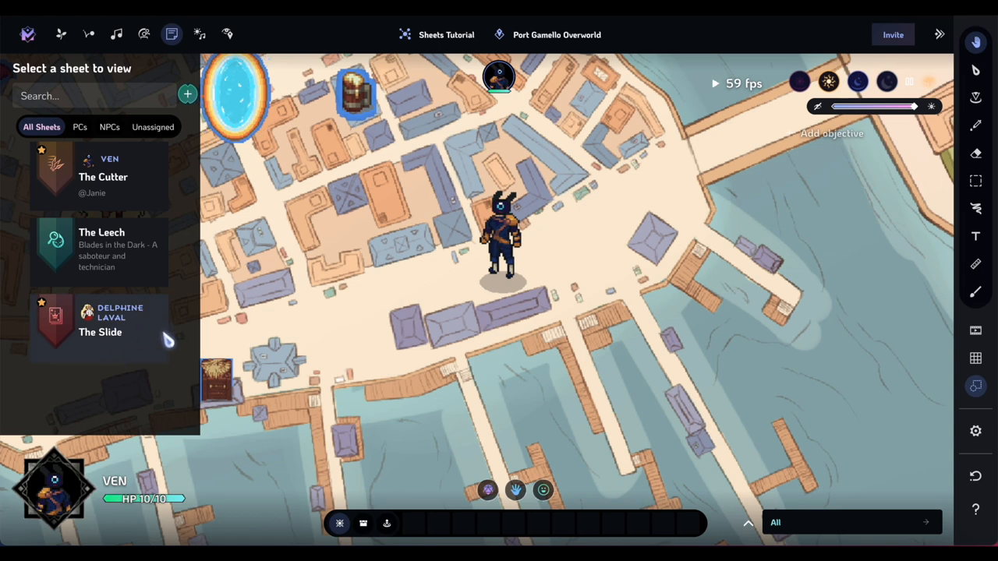
pyautogui.moveTo(133, 304)
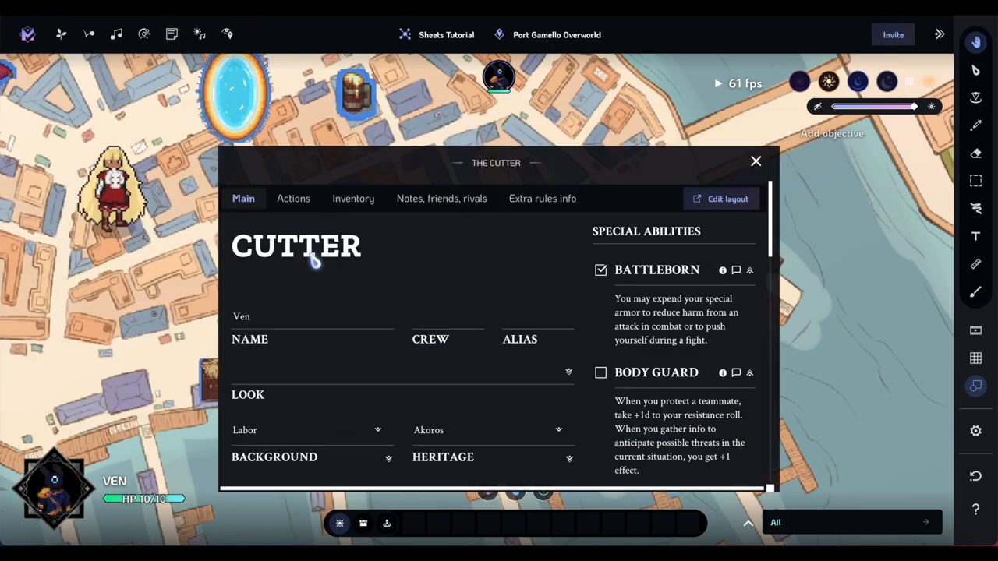
pyautogui.moveTo(307, 251)
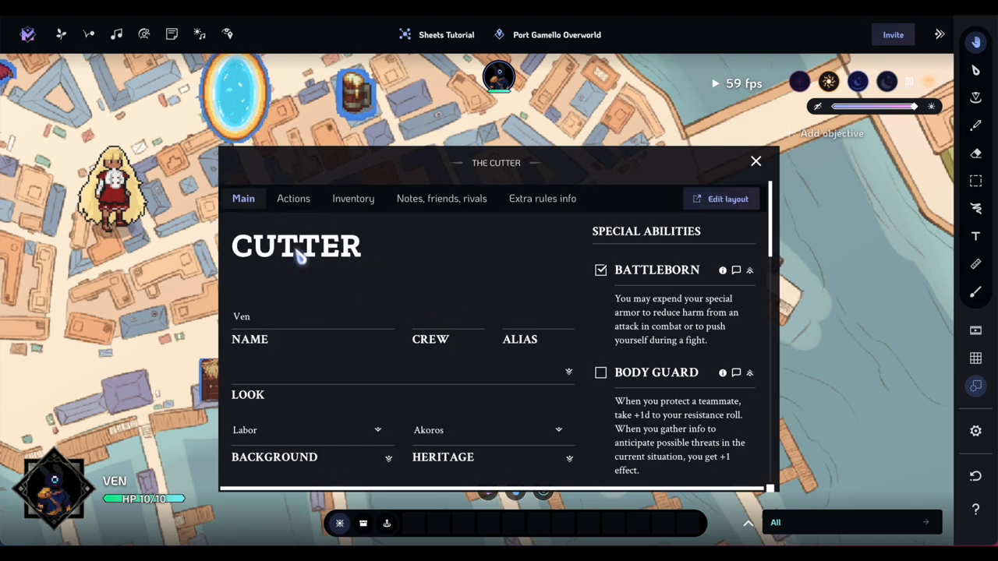
pyautogui.moveTo(331, 293)
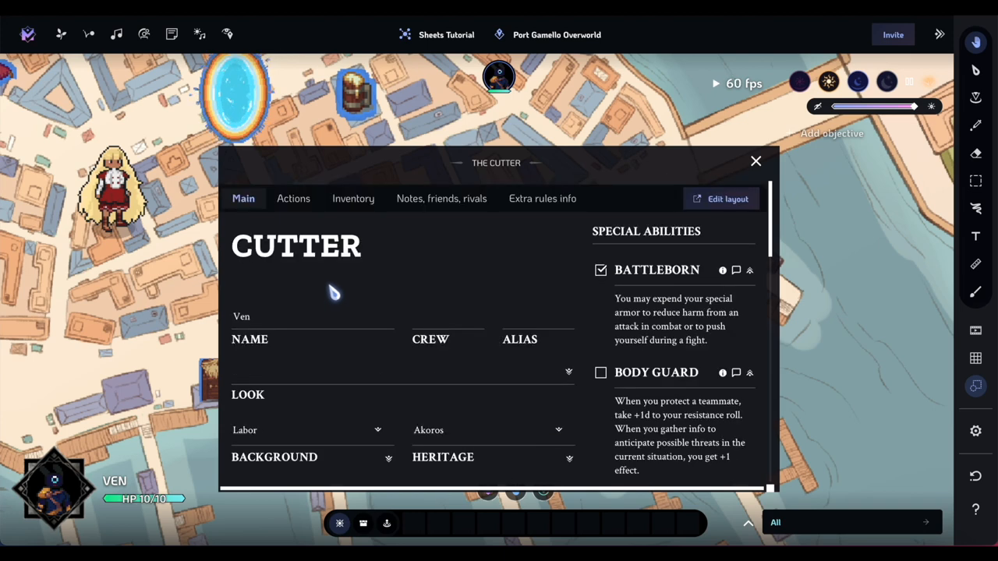
pyautogui.moveTo(334, 223)
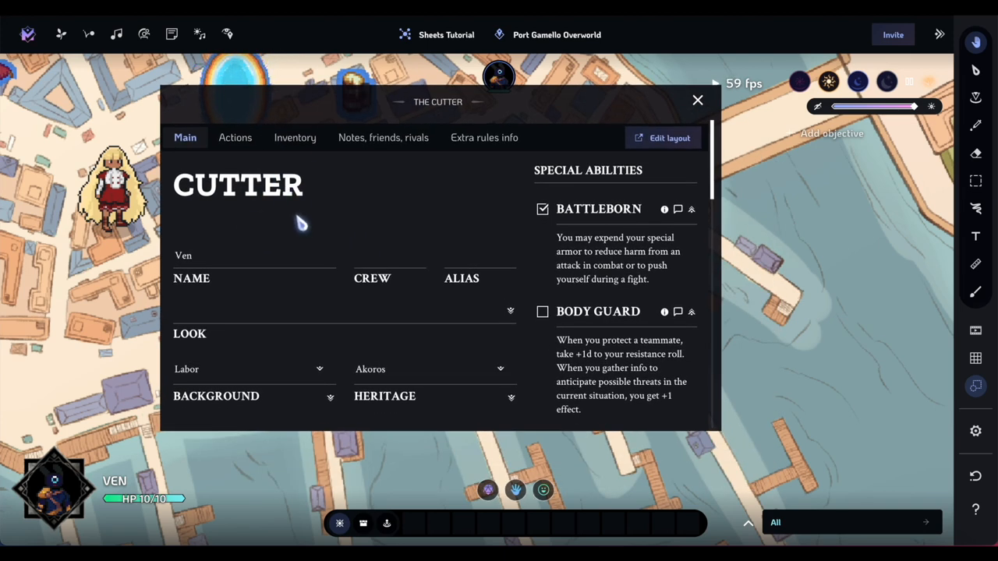
pyautogui.moveTo(288, 198)
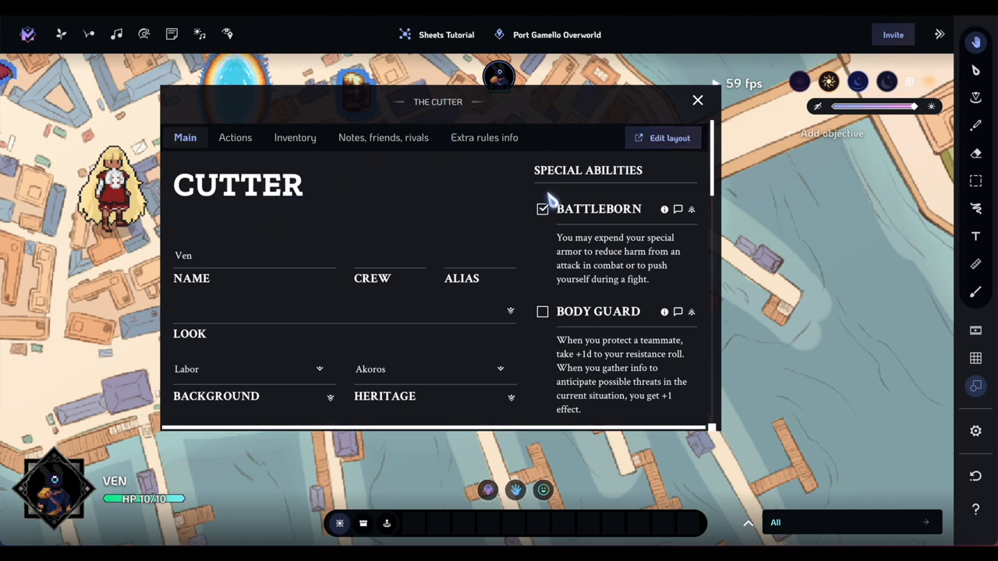
pyautogui.moveTo(534, 259)
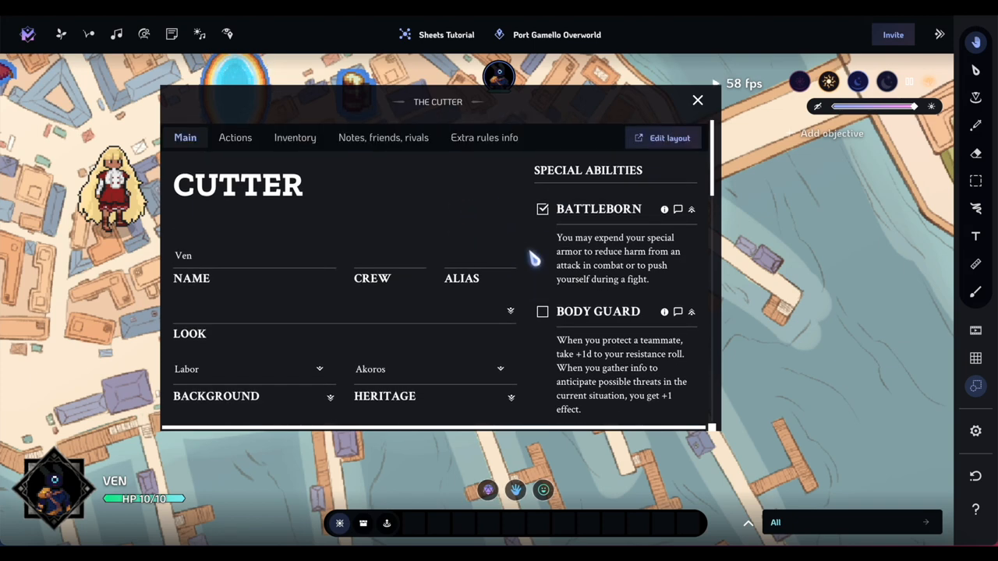
pyautogui.moveTo(663, 138)
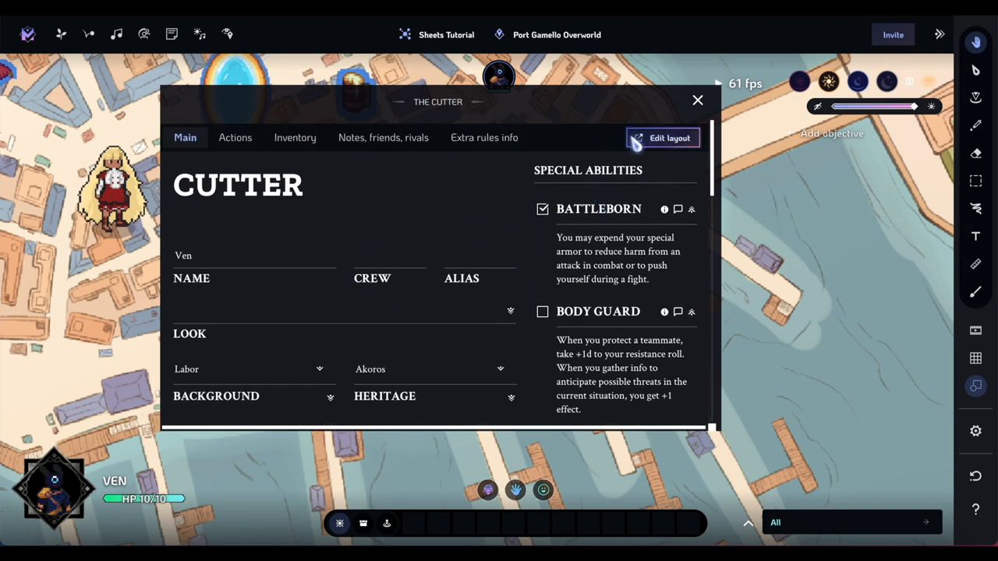
# Step: In The Cutter sheet's layout editor, retitle the CUTTER heading to FIGHTER
pyautogui.click(662, 138)
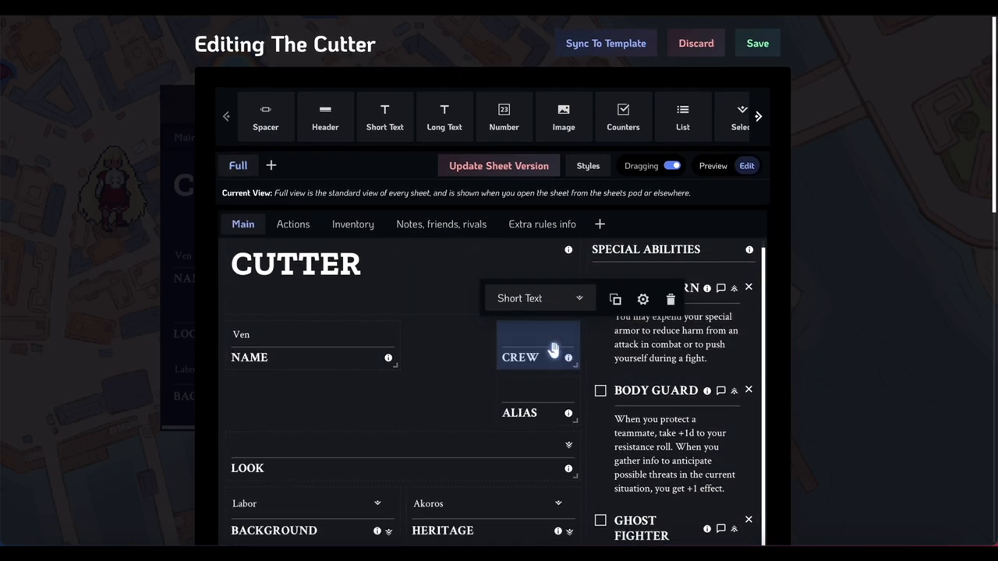
pyautogui.click(296, 263)
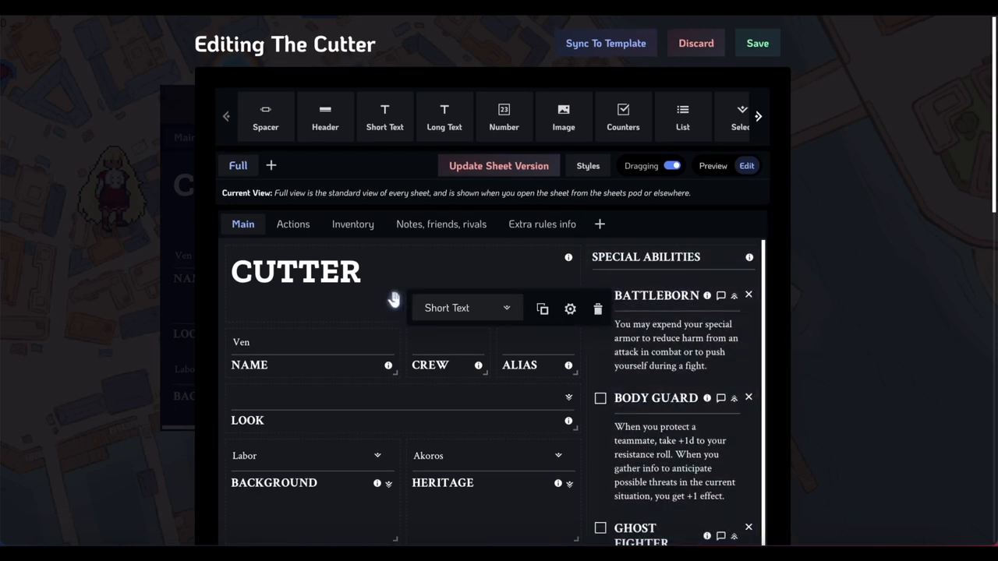
pyautogui.click(311, 271)
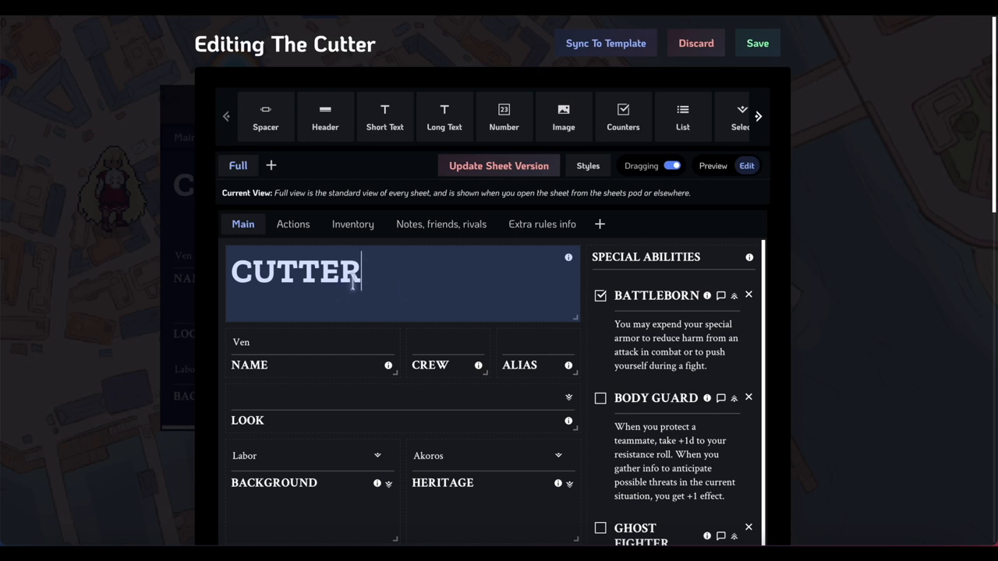
pyautogui.press('Backspace')
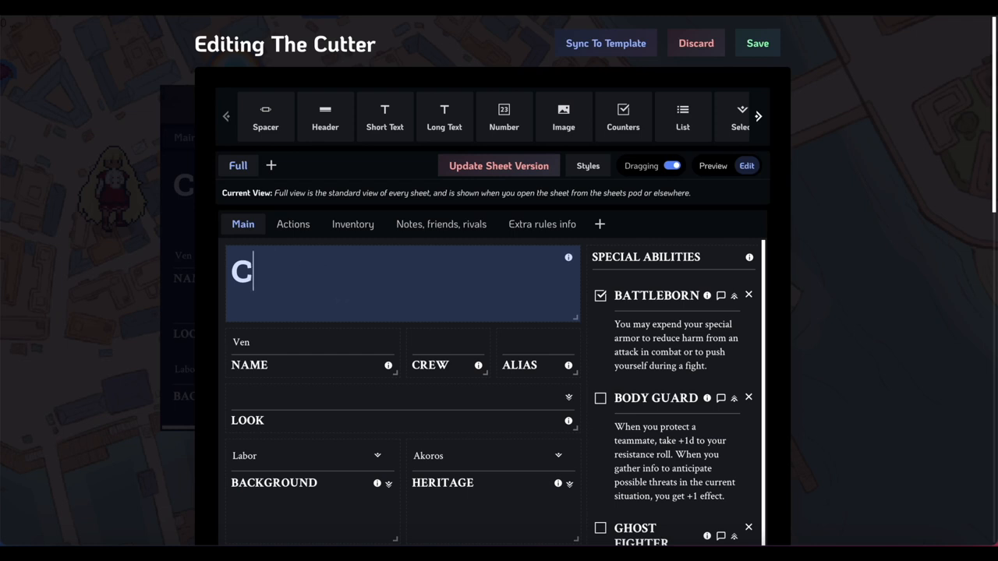
pyautogui.write('FI')
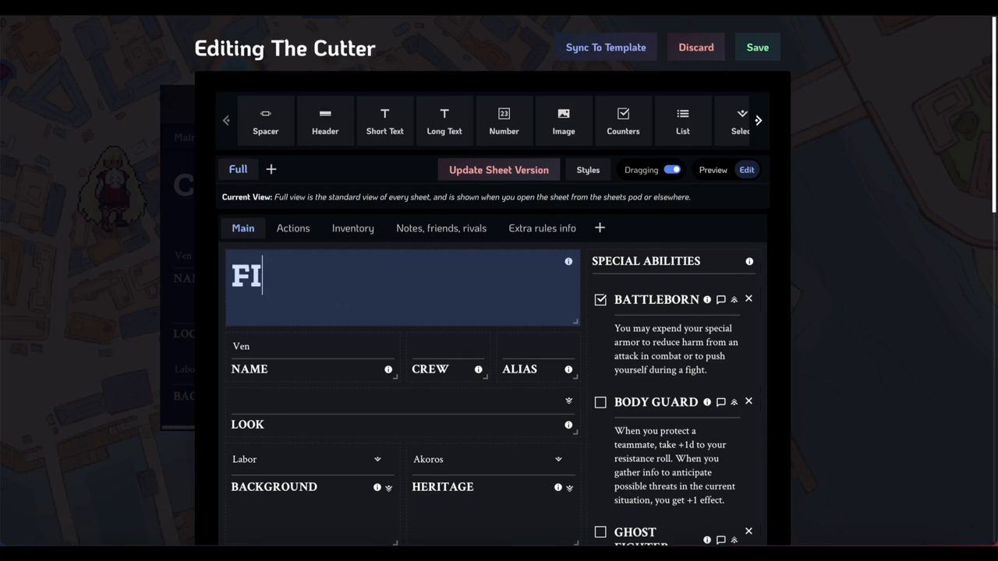
pyautogui.write('GHTER')
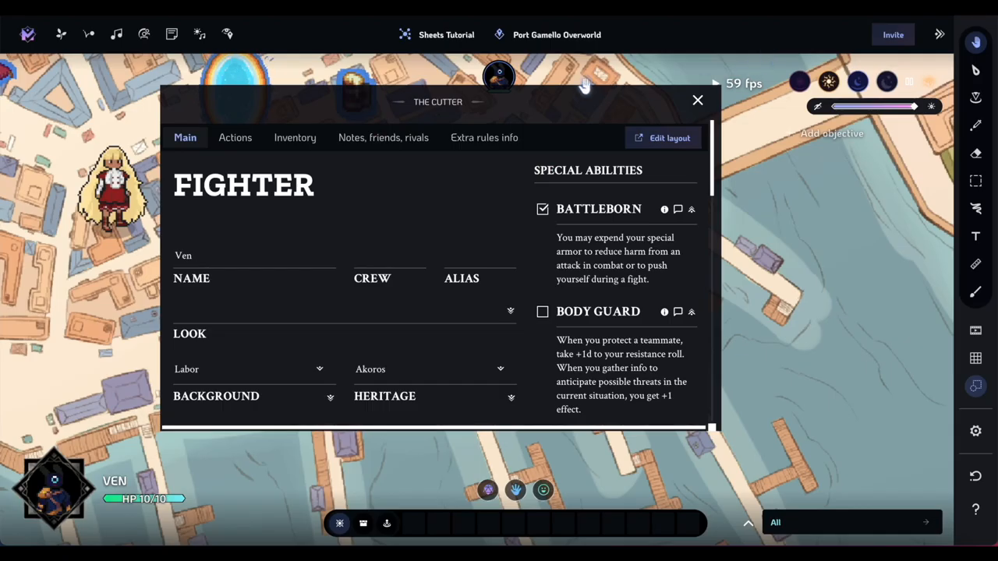
# Step: Rename The Cutter sheet to The Fighter and close it
pyautogui.click(171, 33)
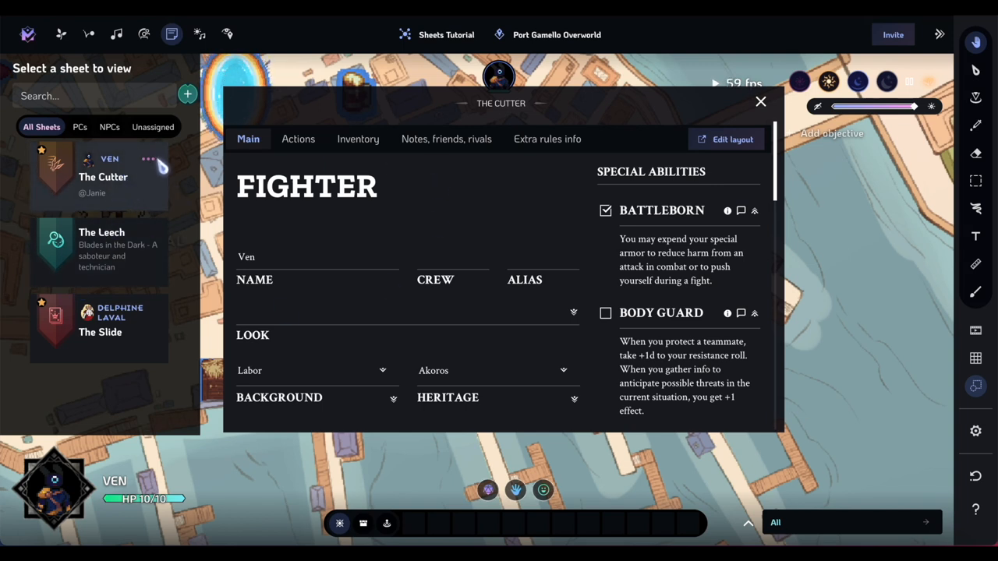
pyautogui.click(149, 160)
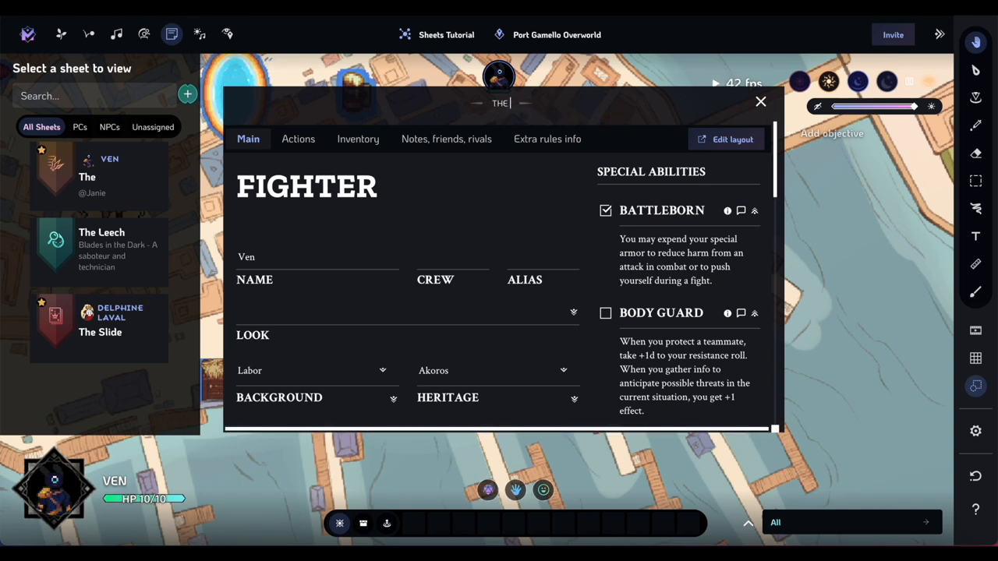
pyautogui.write('IGHTER')
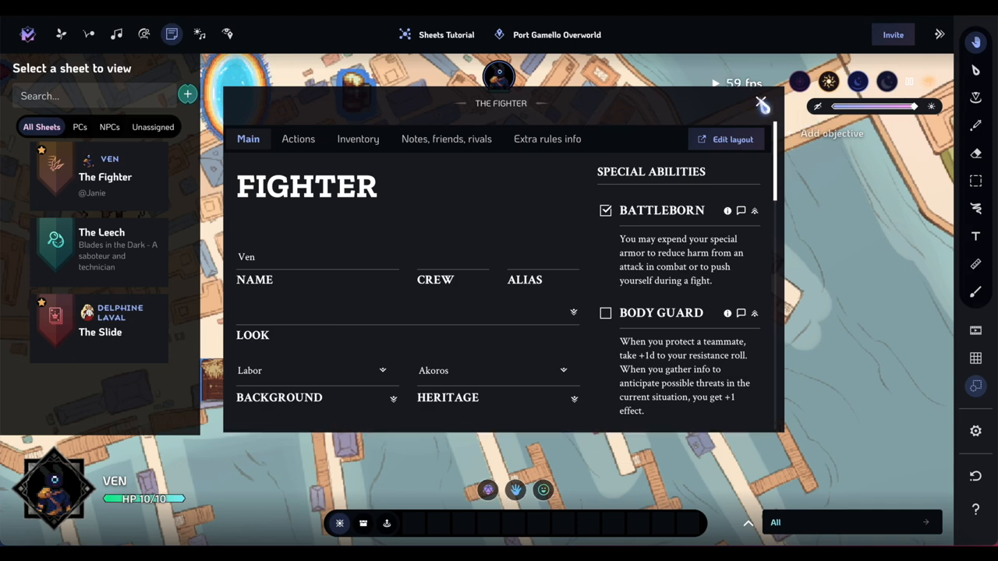
pyautogui.click(761, 102)
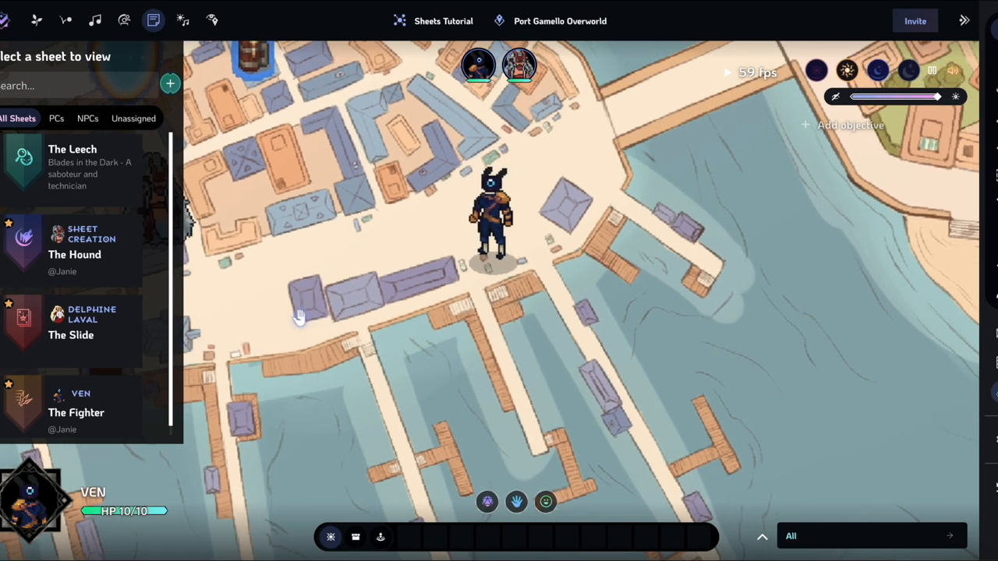
# Step: Close The Fighter sheet, then create and close a fresh Cutter template sheet
pyautogui.click(76, 412)
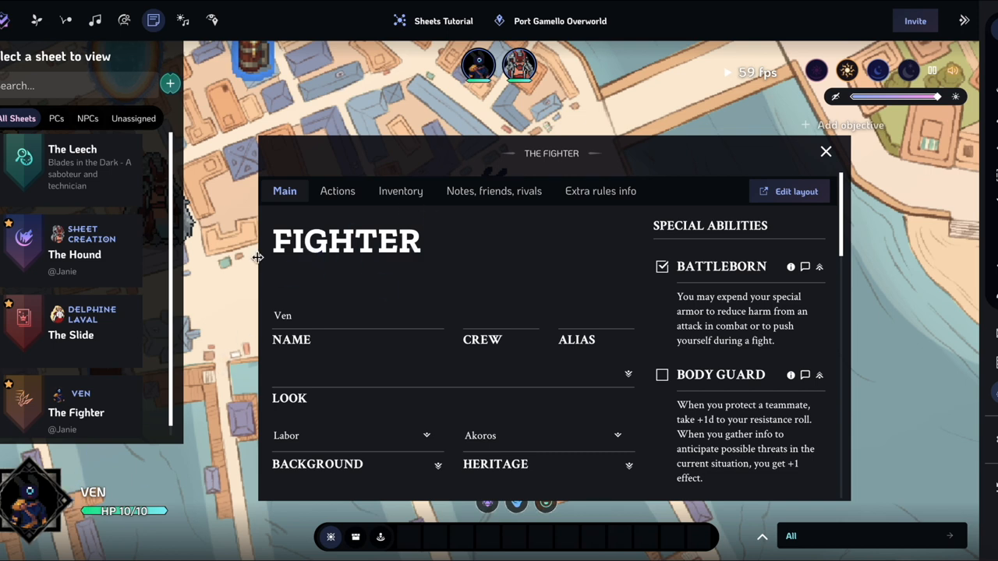
pyautogui.moveTo(597, 230)
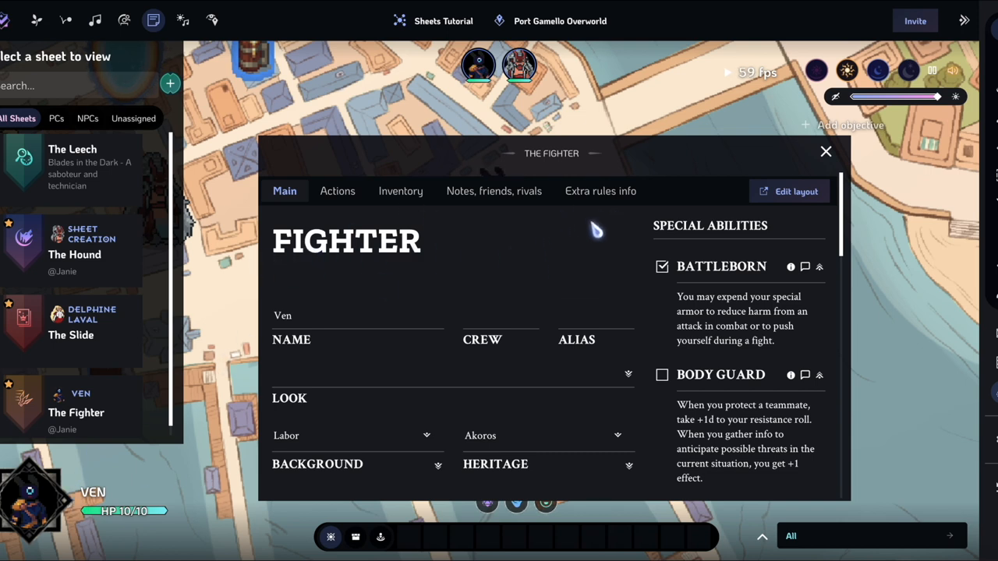
pyautogui.moveTo(573, 172)
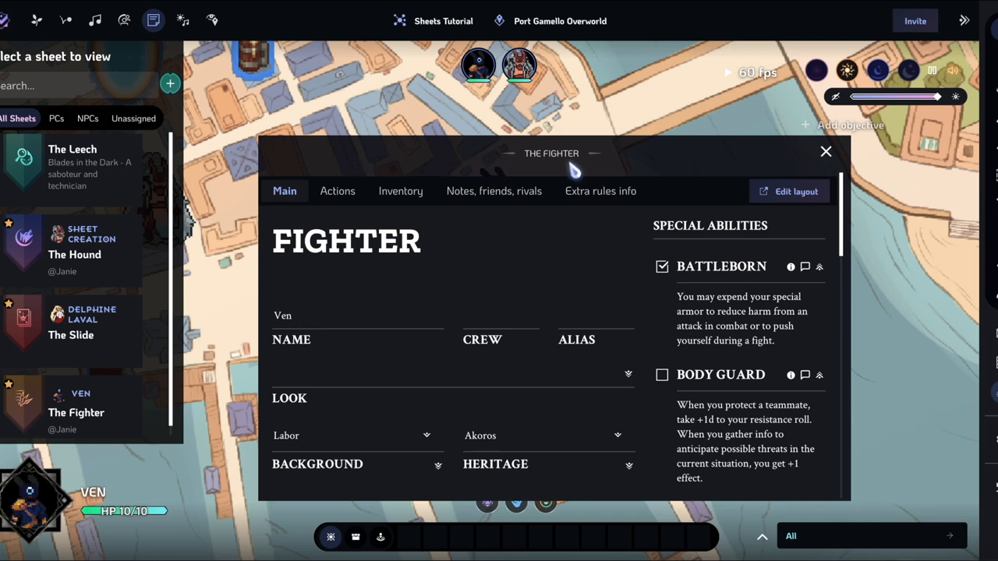
pyautogui.moveTo(819, 156)
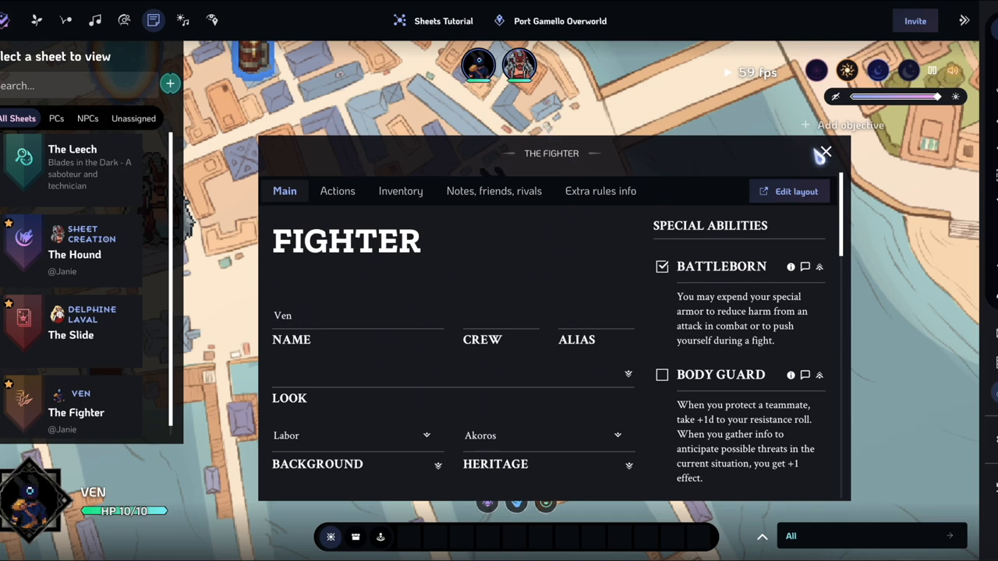
pyautogui.click(824, 151)
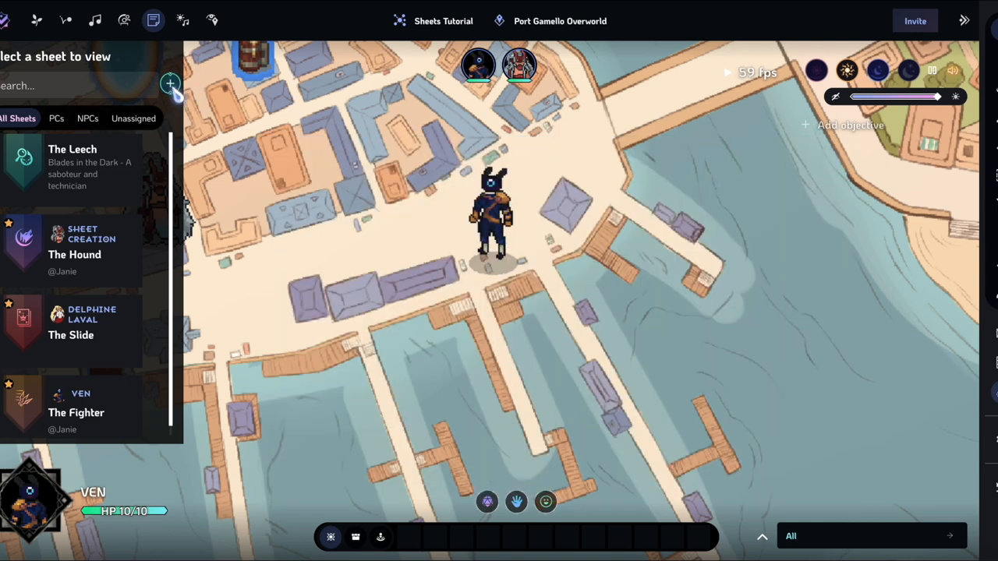
pyautogui.click(170, 84)
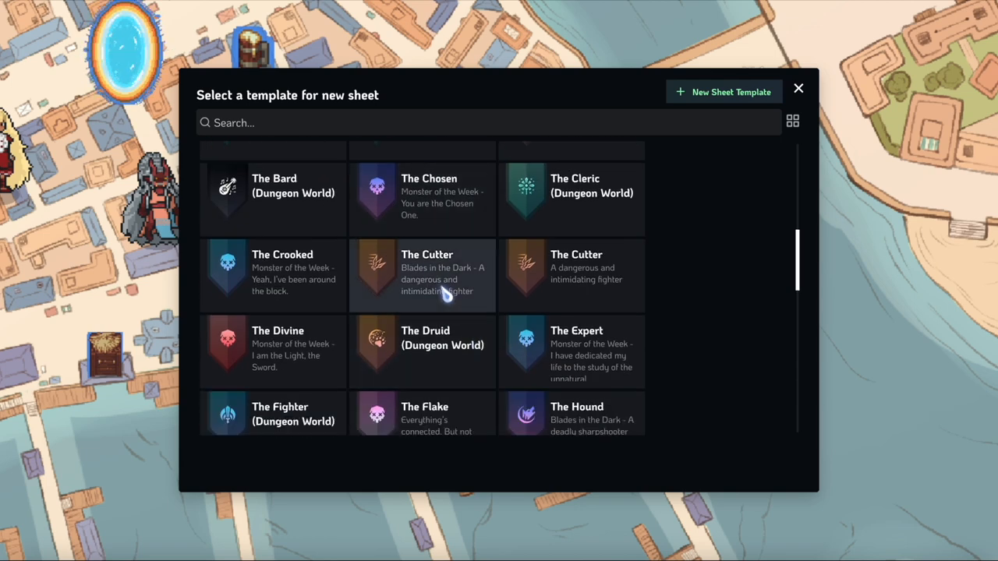
pyautogui.click(443, 273)
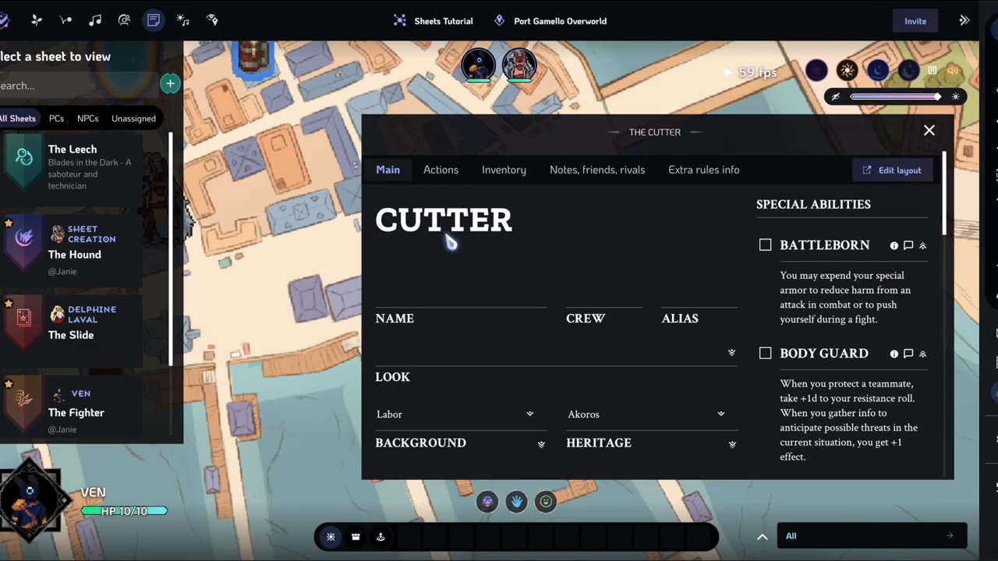
pyautogui.scroll(-3)
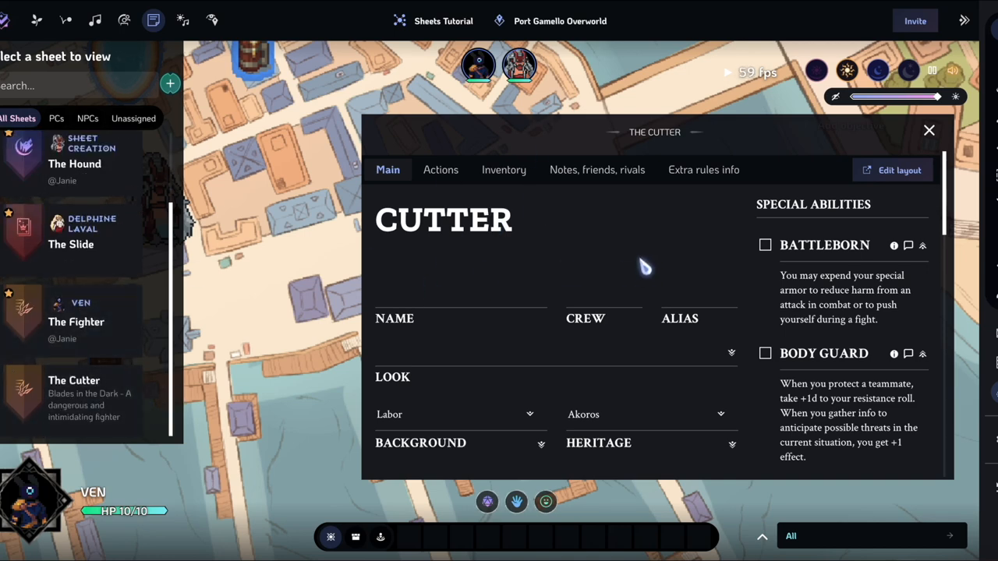
pyautogui.click(76, 321)
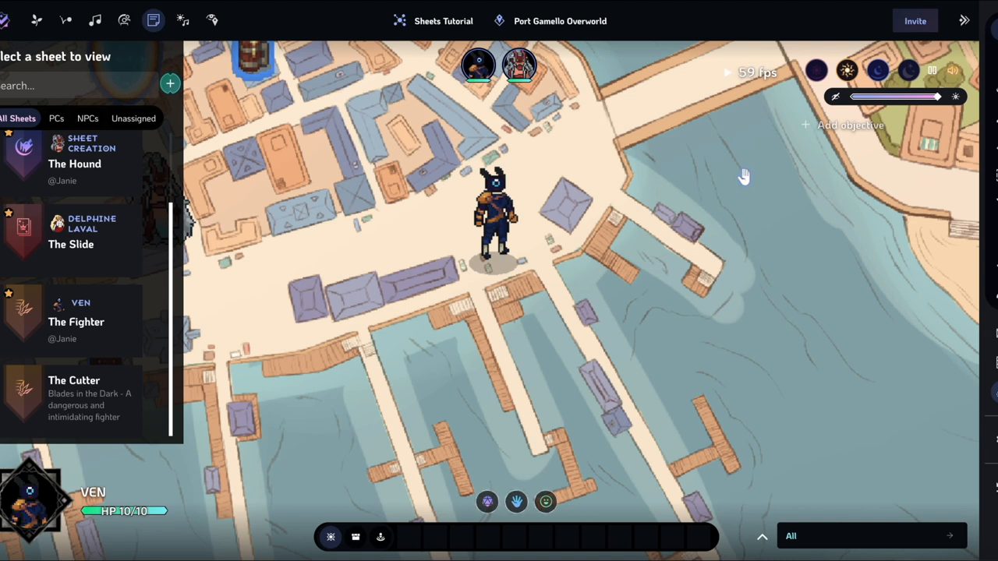
pyautogui.moveTo(638, 187)
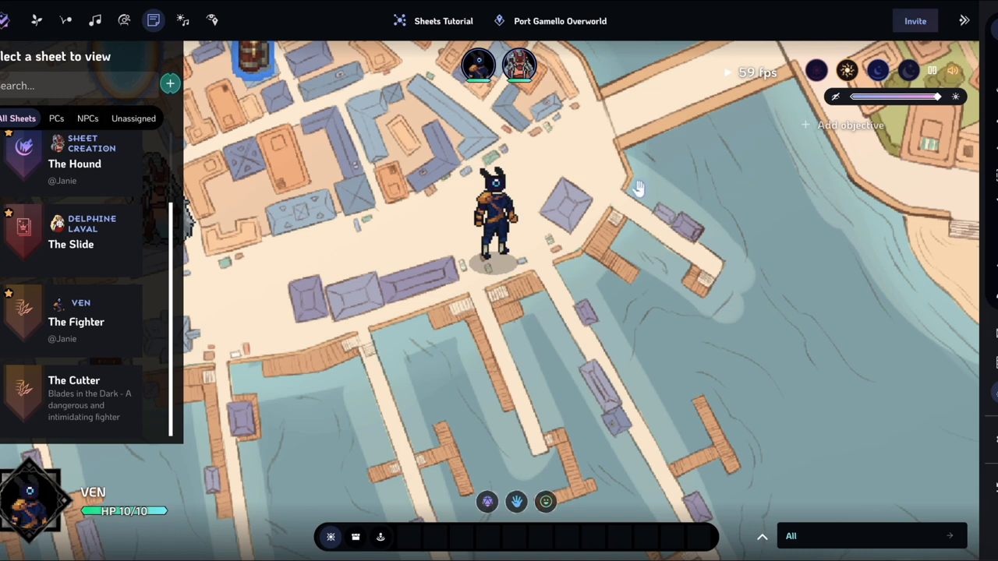
pyautogui.moveTo(608, 170)
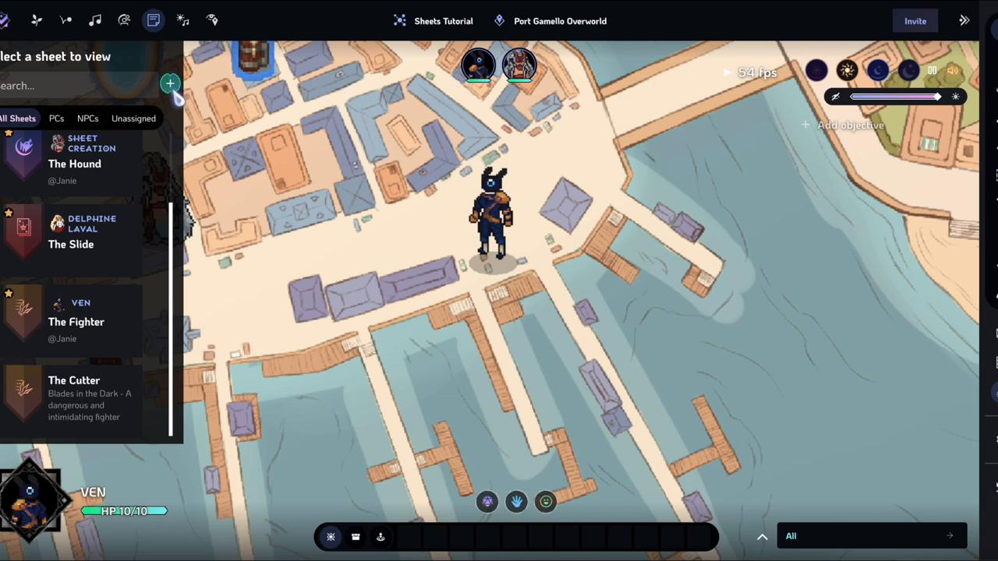
# Step: Retype The Cutter template's header as KNIFE, then close the template picker
pyautogui.click(170, 84)
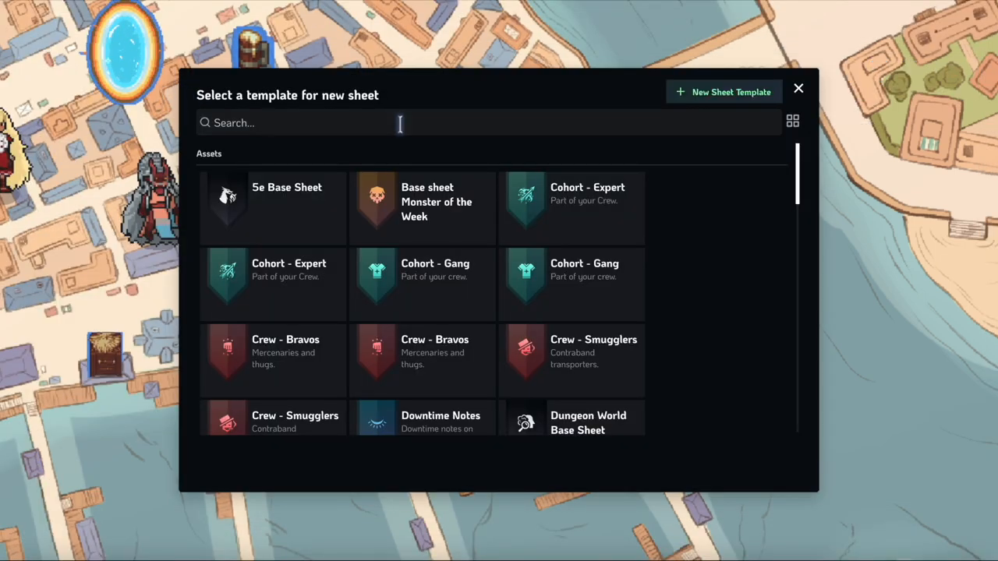
pyautogui.scroll(-3)
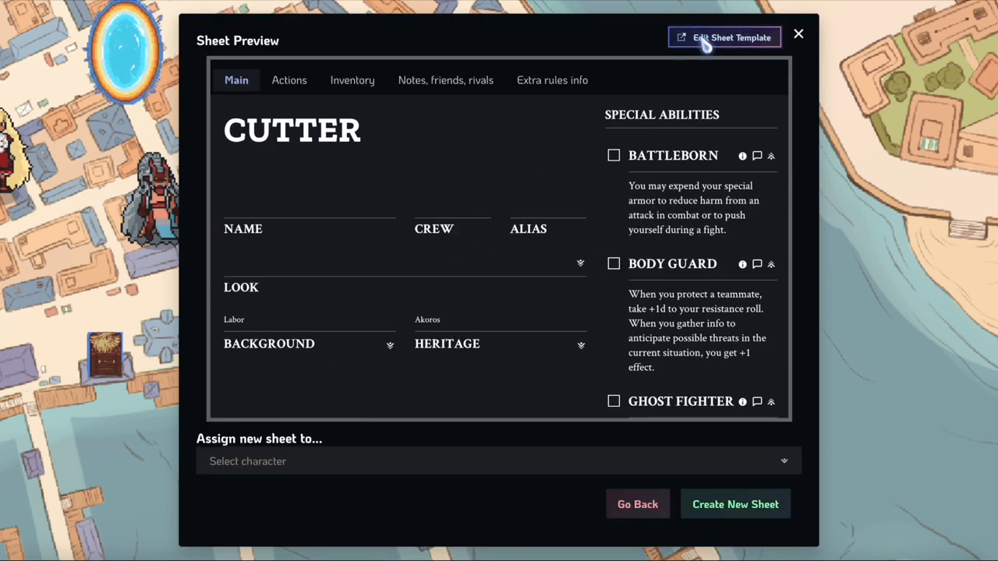
pyautogui.click(723, 37)
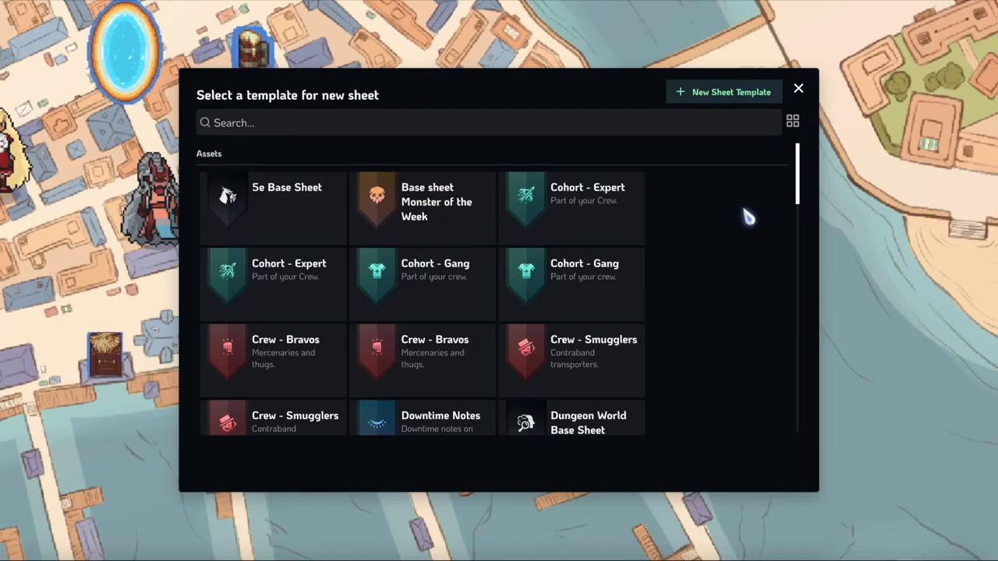
pyautogui.scroll(-3)
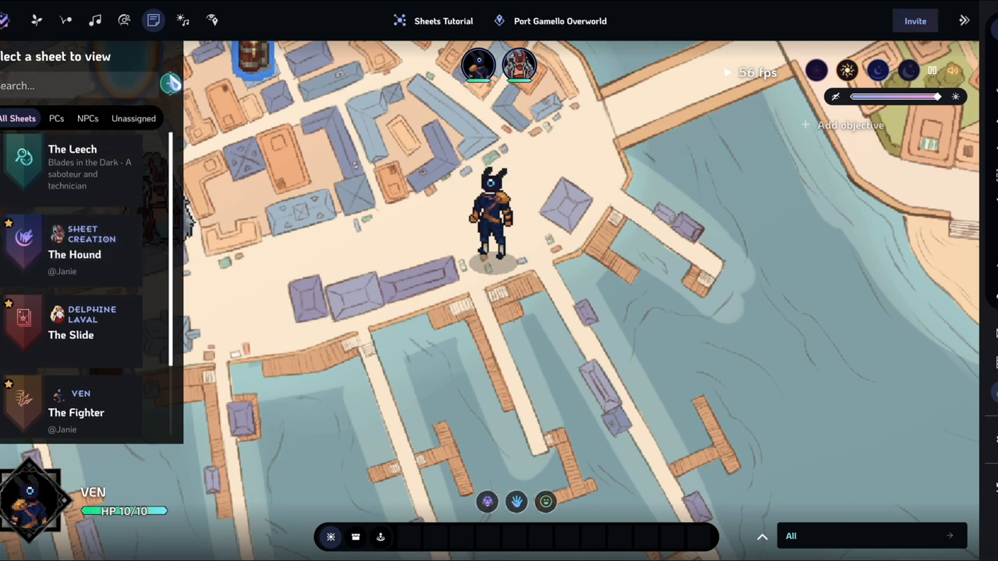
pyautogui.click(76, 413)
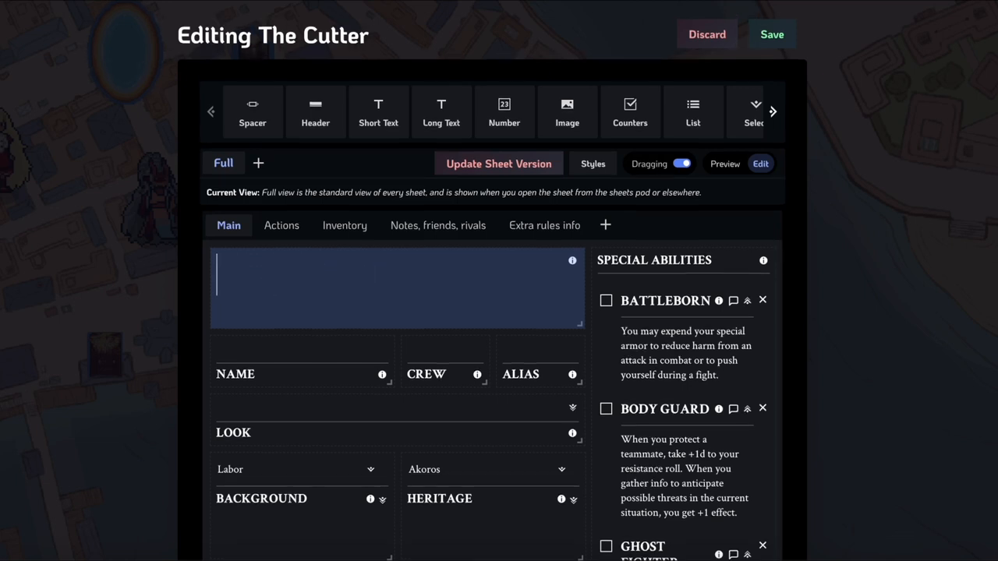
pyautogui.write('KNI')
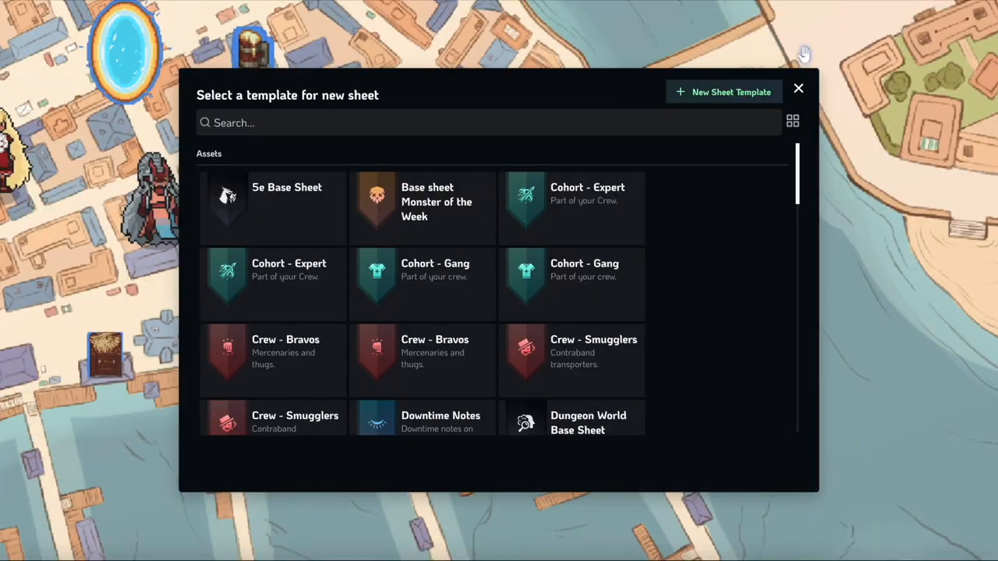
pyautogui.click(798, 88)
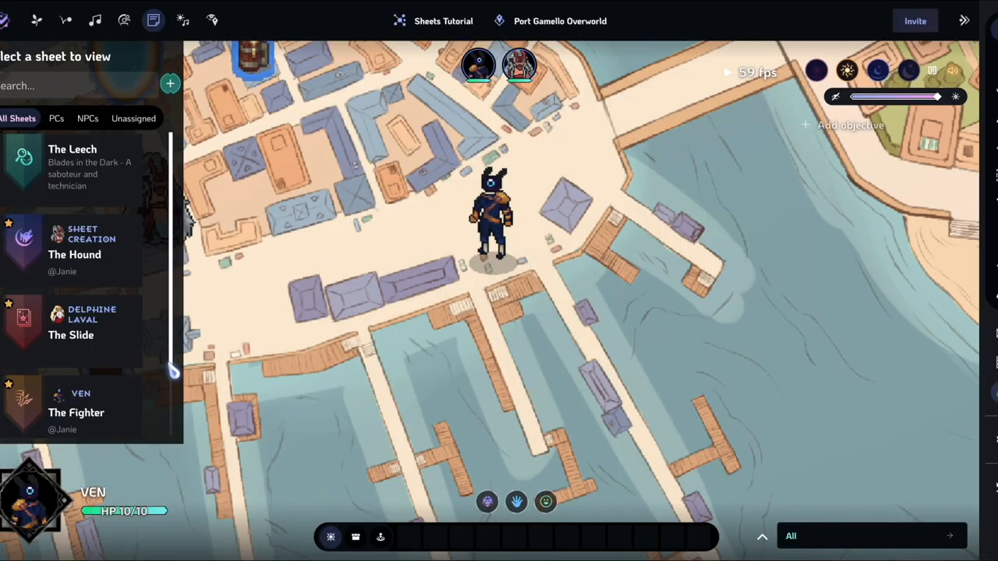
# Step: Sync The Cutter sheet to its template for the KNIFE header, save, and close it
pyautogui.scroll(-3)
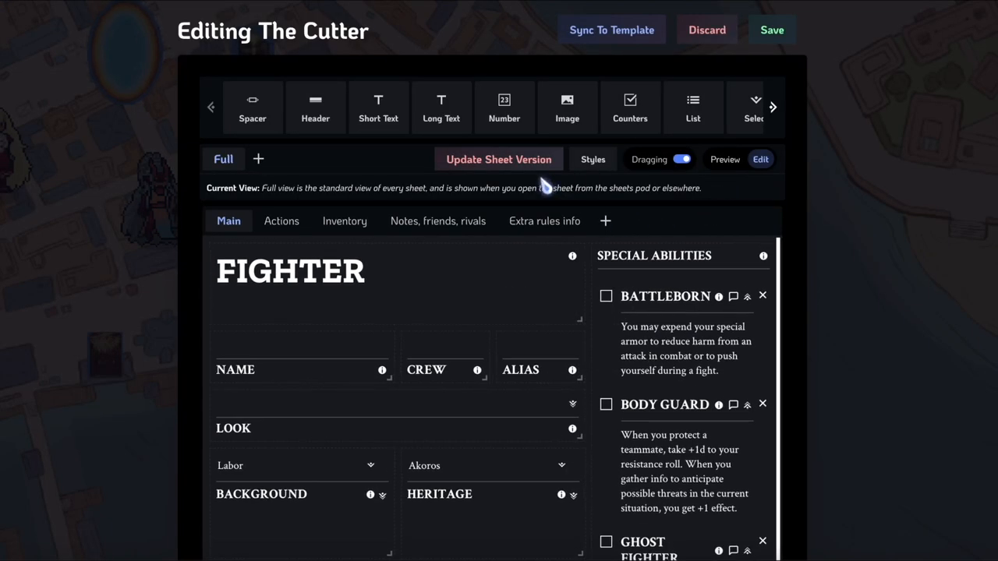
pyautogui.click(611, 29)
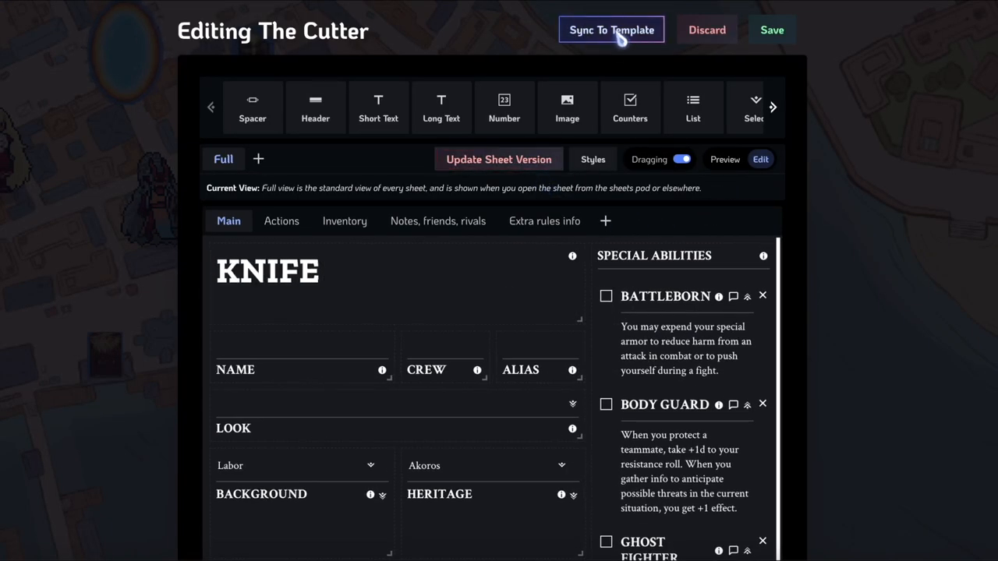
pyautogui.click(267, 281)
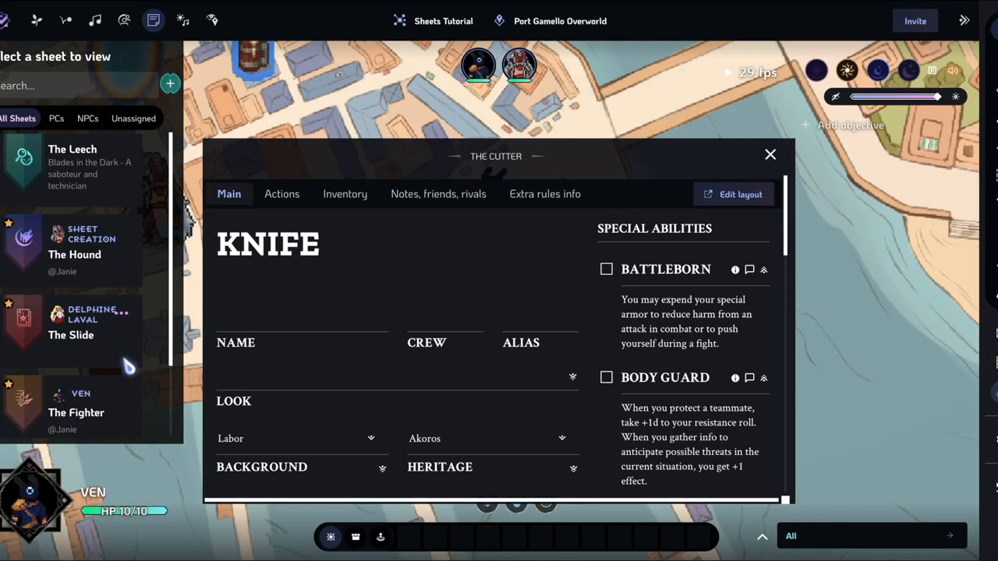
pyautogui.click(770, 153)
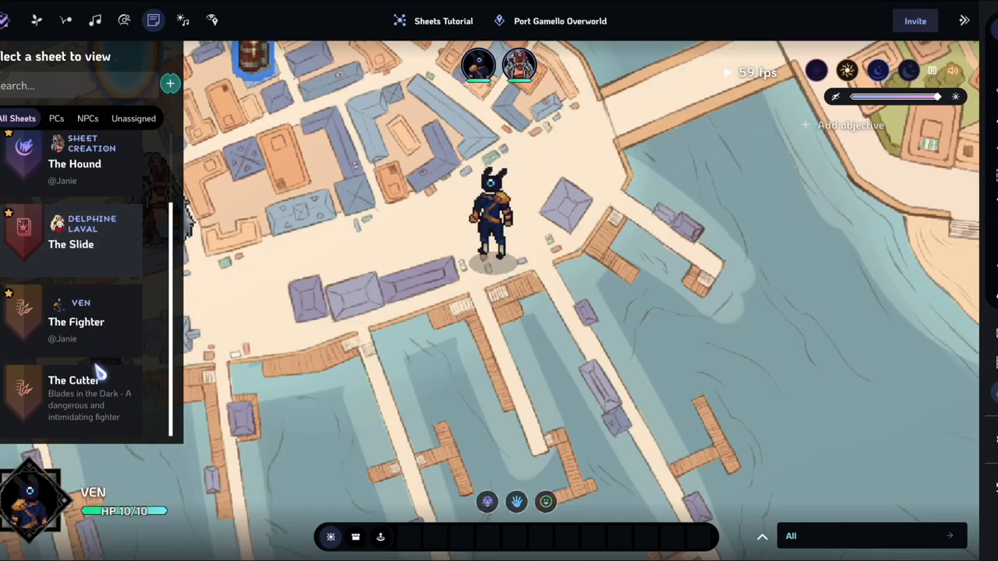
# Step: Sync The Fighter sheet to the template and save its KNIFE header
pyautogui.click(76, 322)
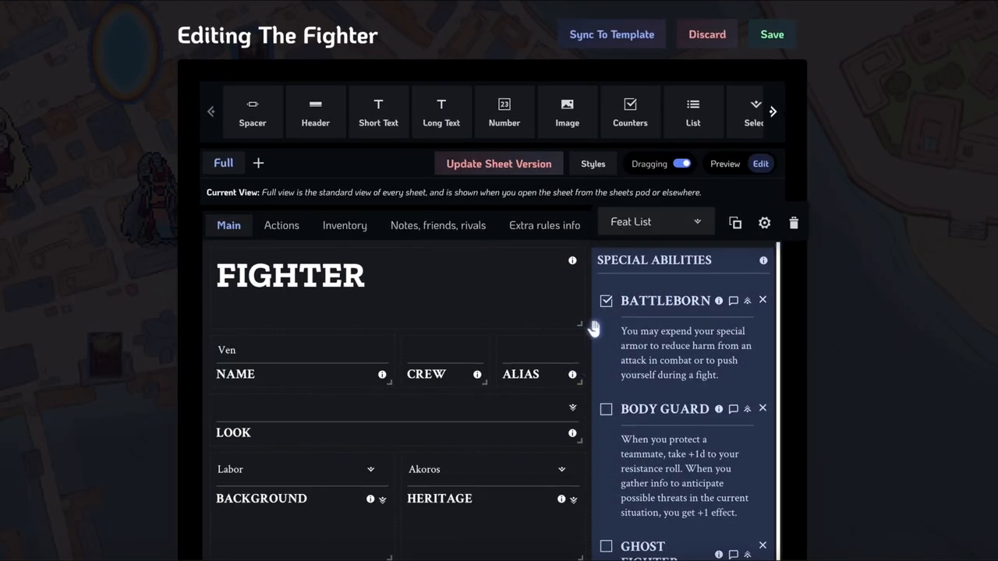
pyautogui.click(611, 34)
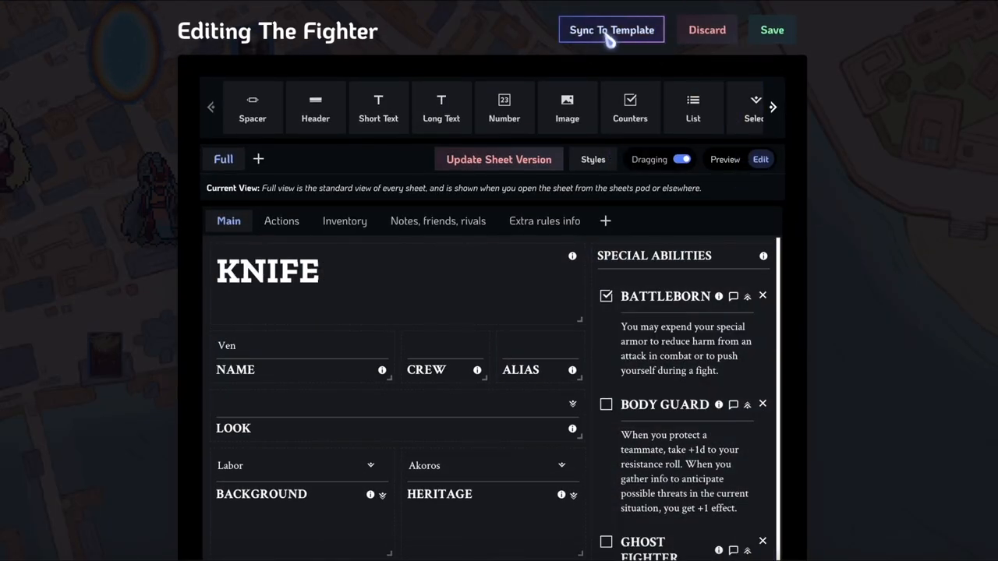
pyautogui.click(520, 370)
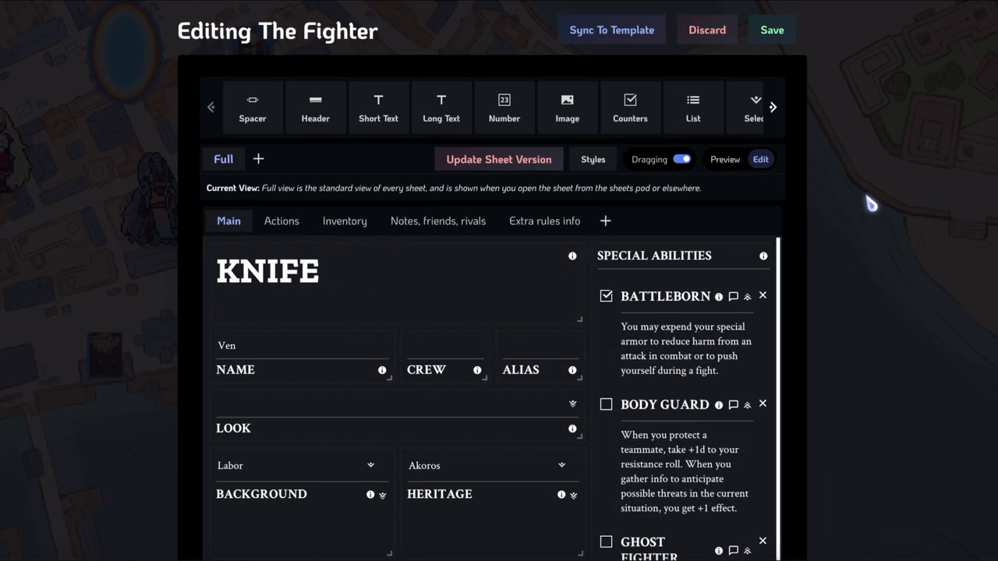
pyautogui.click(267, 270)
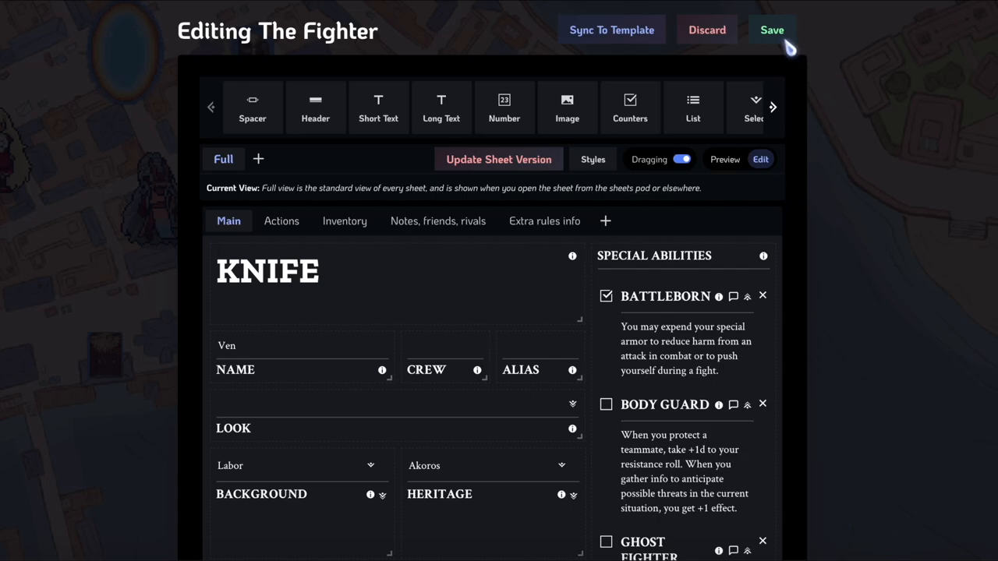
pyautogui.click(772, 30)
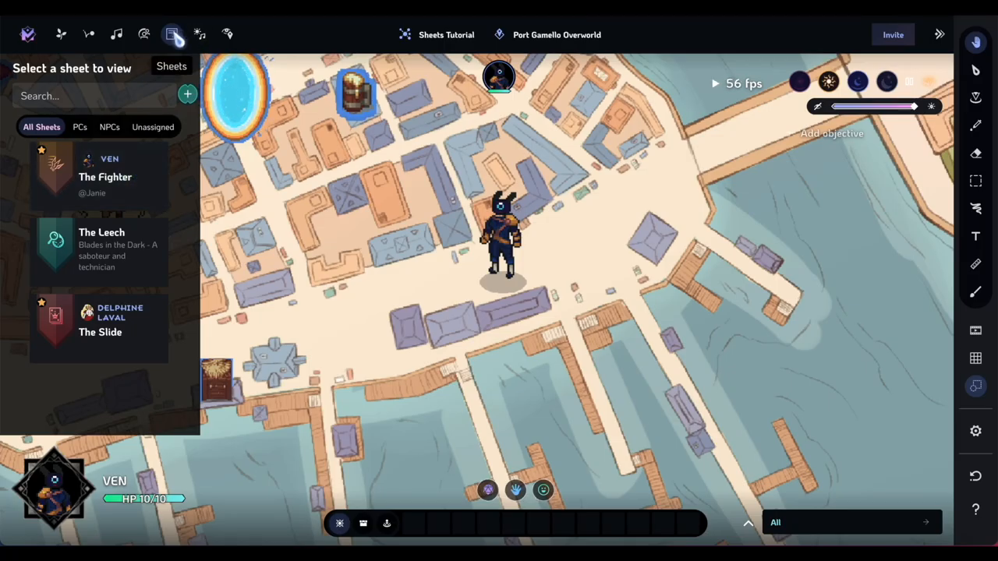
# Step: Close the sheet list, start a new character using The Hound template, and create it
pyautogui.click(171, 35)
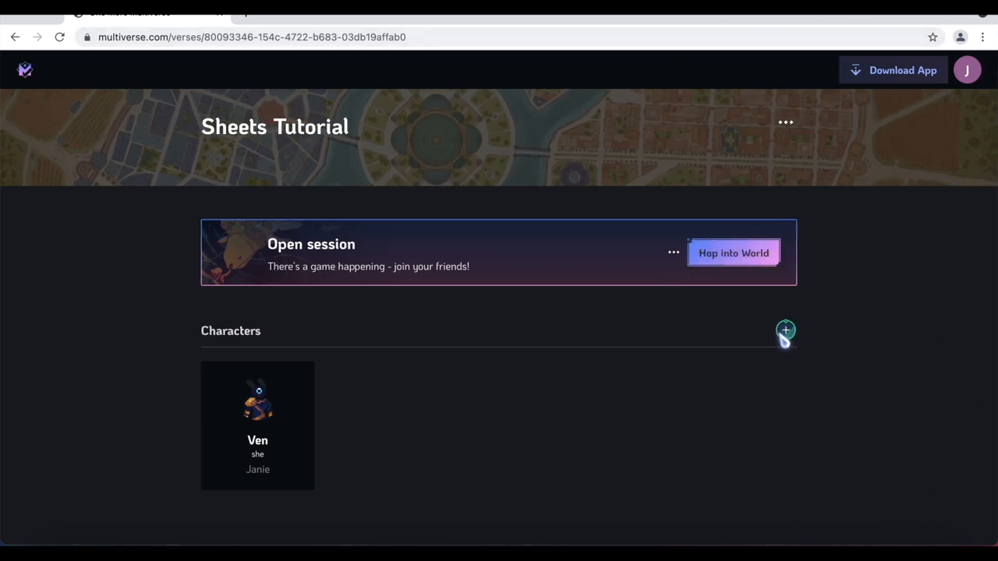
pyautogui.click(785, 331)
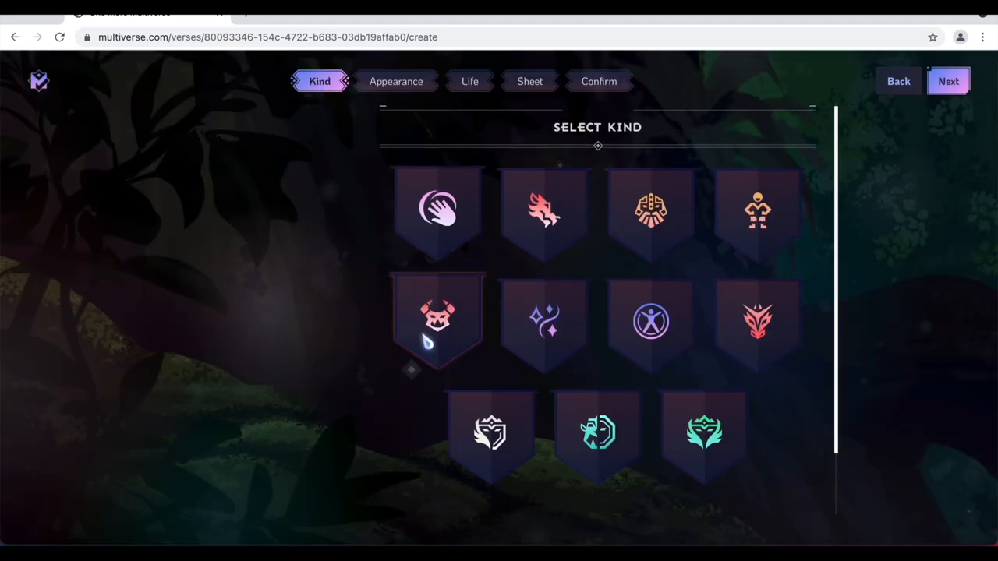
pyautogui.click(529, 81)
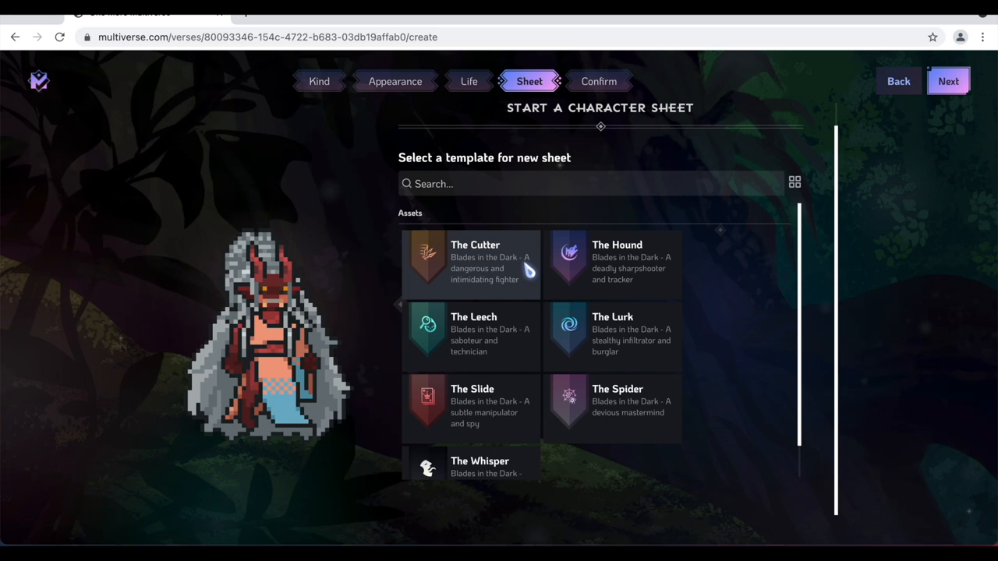
pyautogui.moveTo(617, 374)
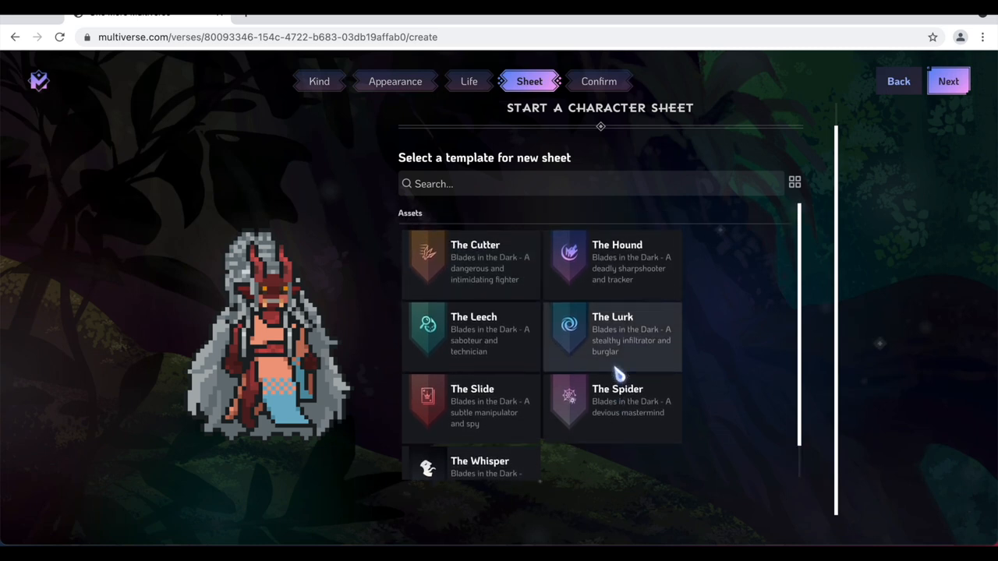
pyautogui.click(612, 262)
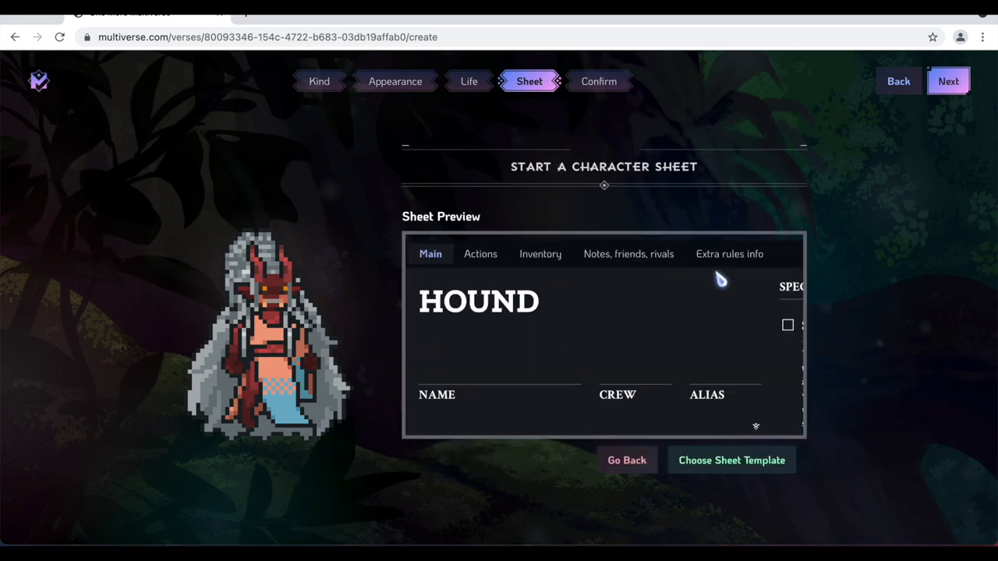
pyautogui.moveTo(554, 363)
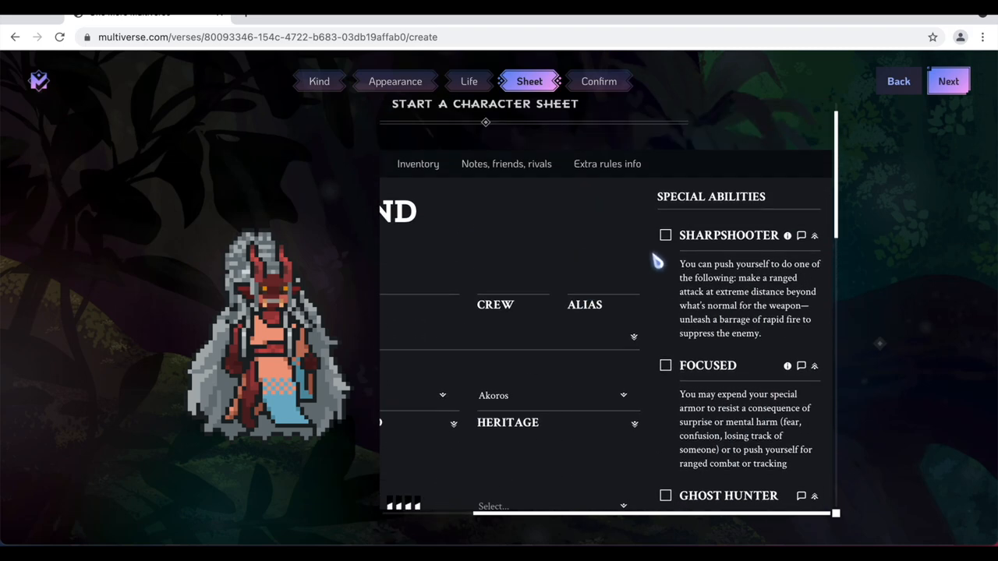
pyautogui.scroll(-3)
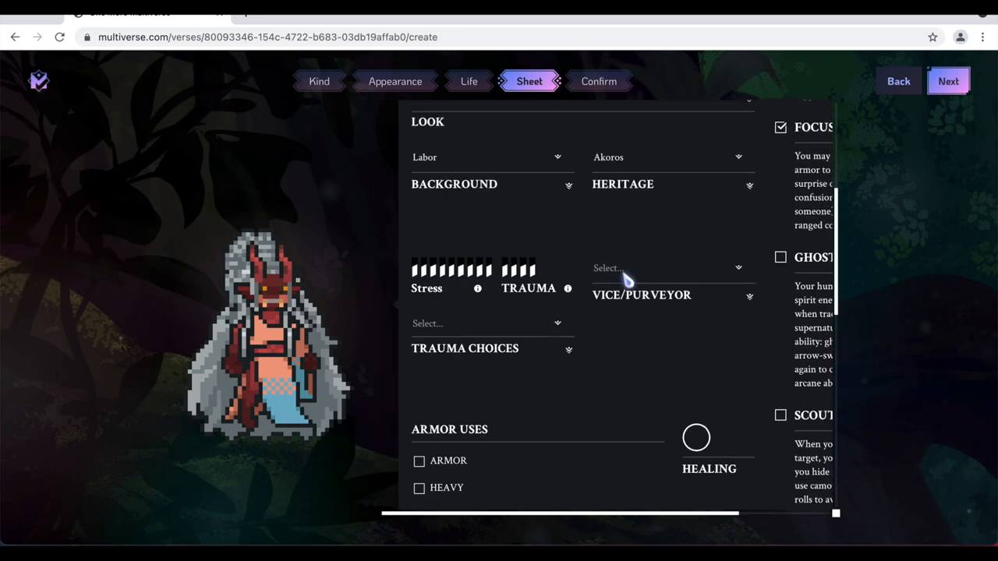
pyautogui.click(948, 81)
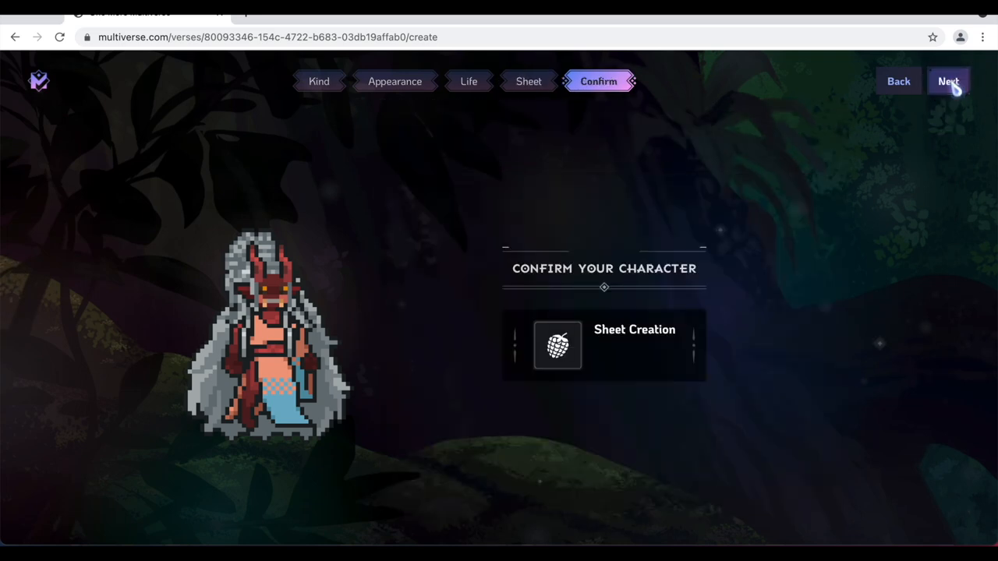
pyautogui.click(948, 81)
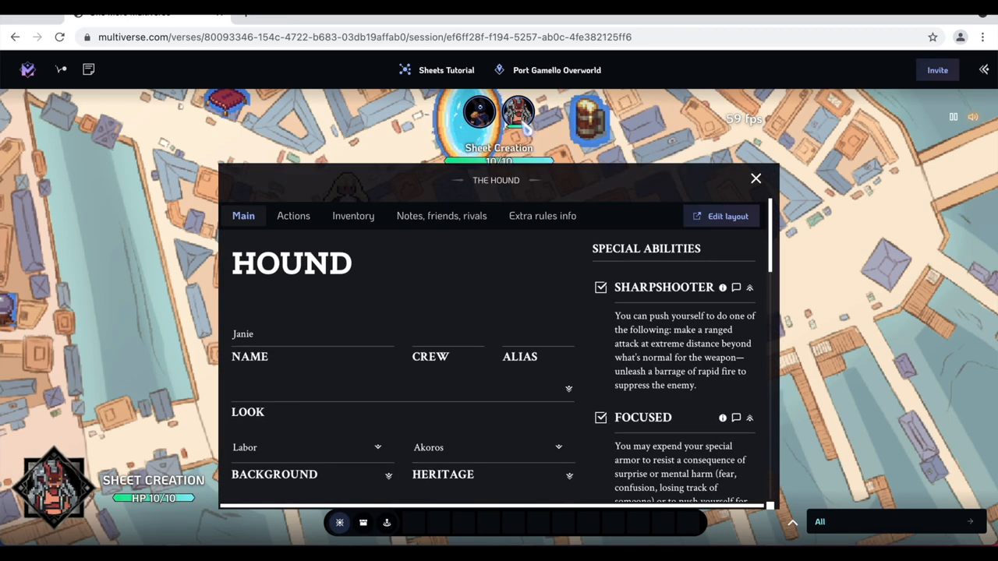
# Step: Scroll through the new character's Hound sheet, then close it
pyautogui.scroll(-3)
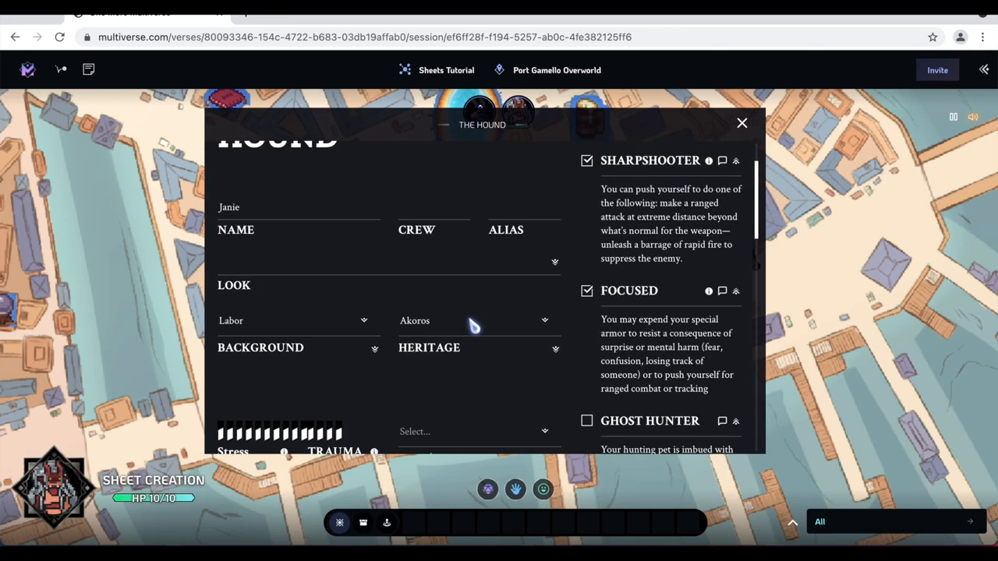
pyautogui.scroll(3)
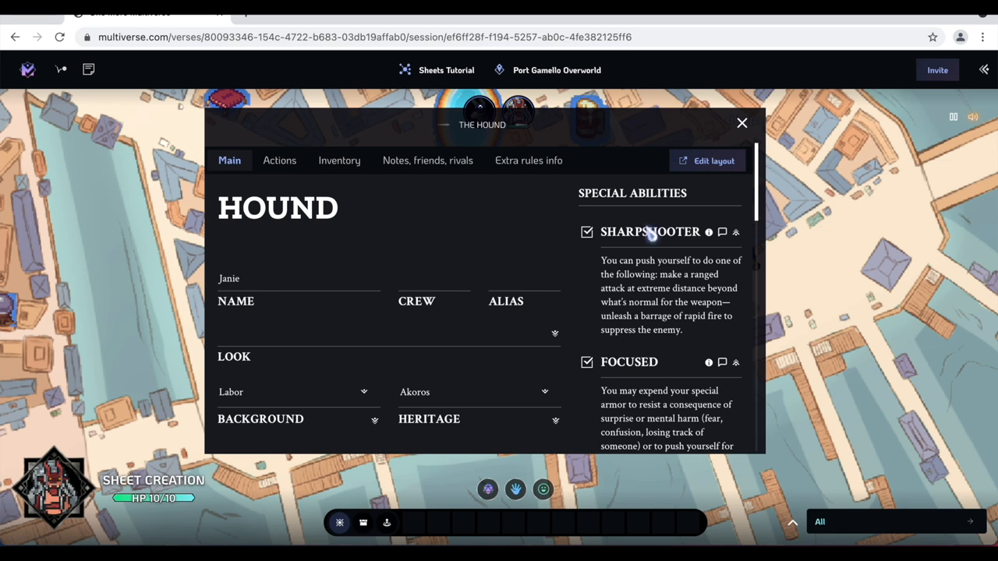
pyautogui.click(741, 123)
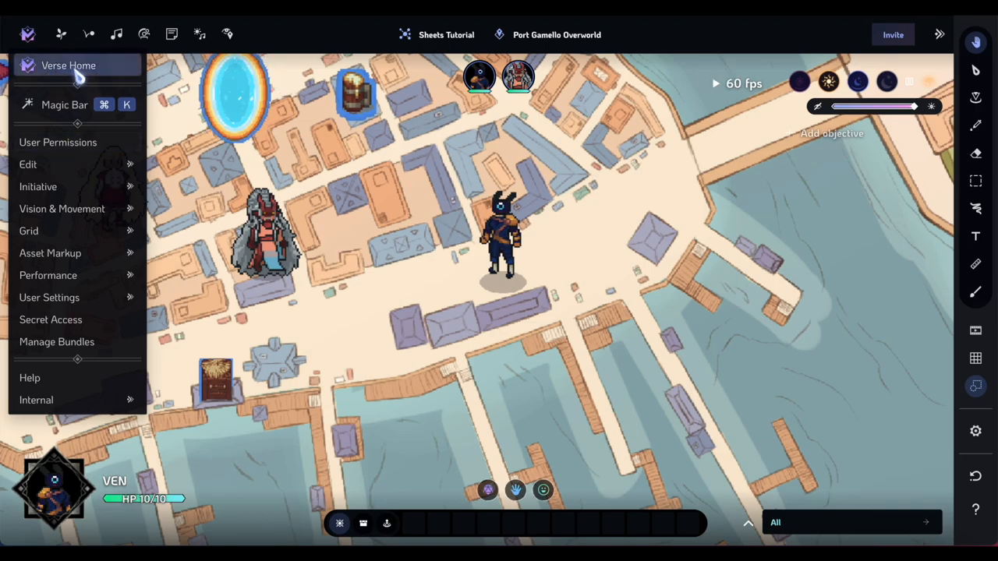
# Step: Go to Verse Home's Sheets library and open The Cutter template
pyautogui.click(69, 66)
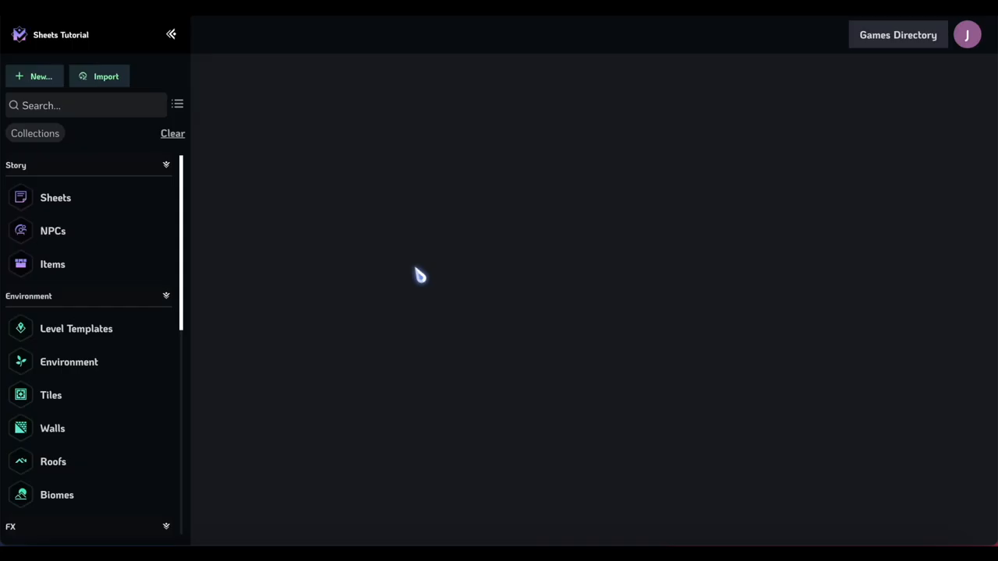
pyautogui.click(56, 198)
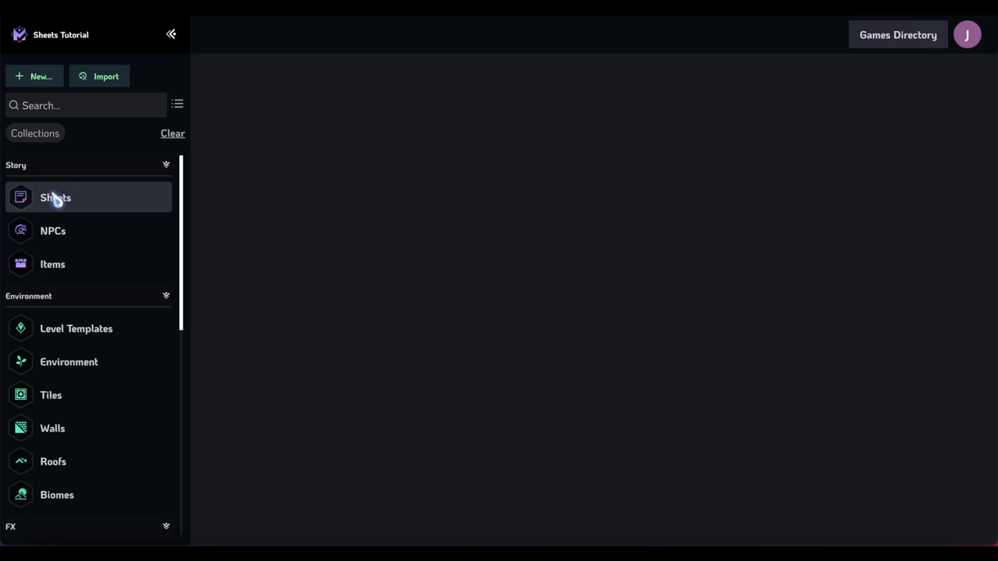
pyautogui.click(55, 197)
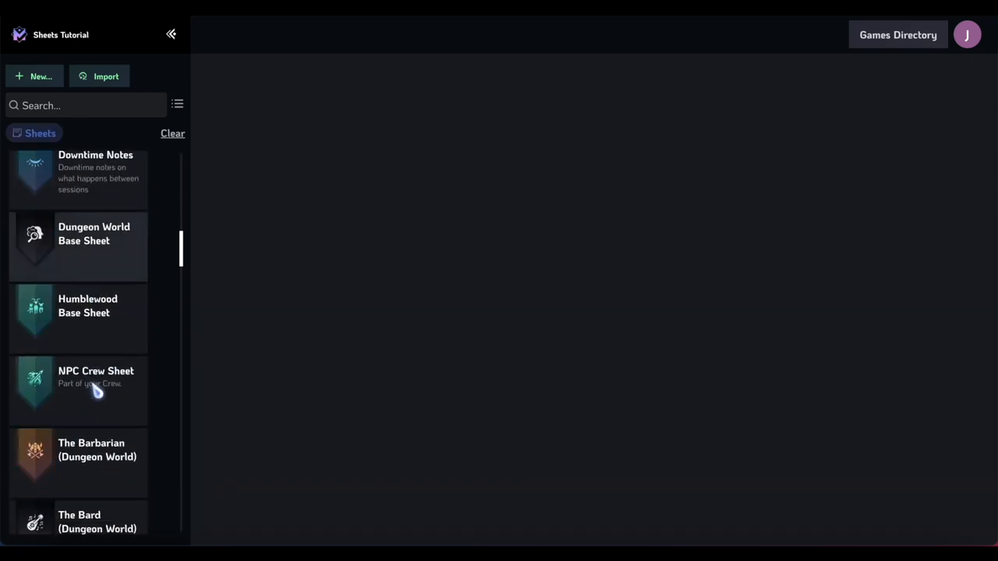
pyautogui.scroll(-3)
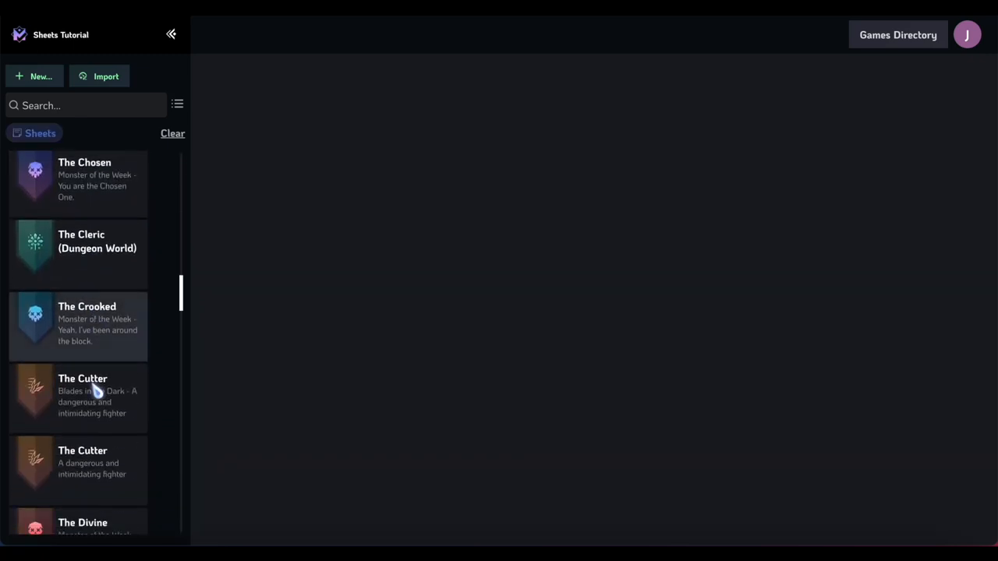
pyautogui.scroll(-3)
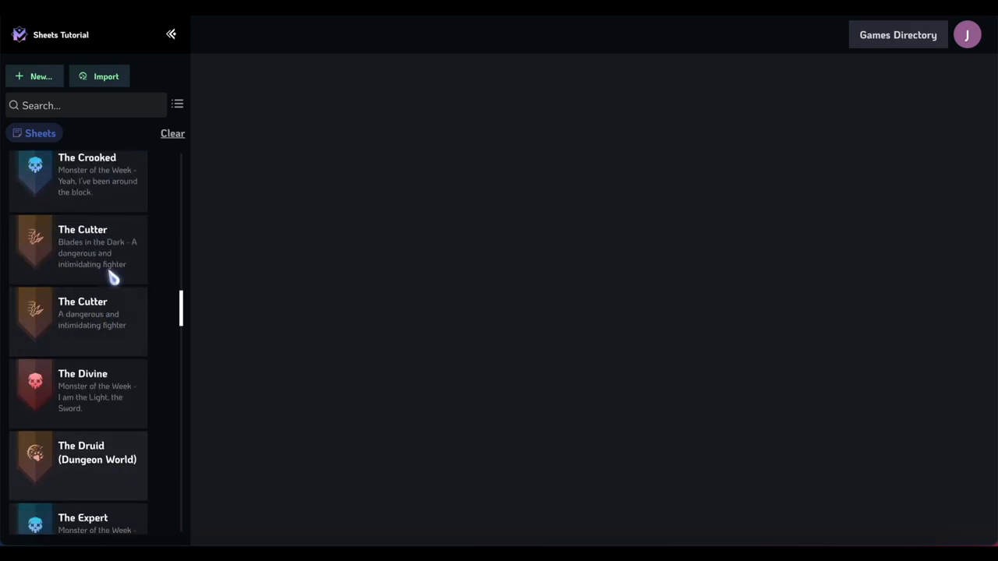
pyautogui.click(77, 246)
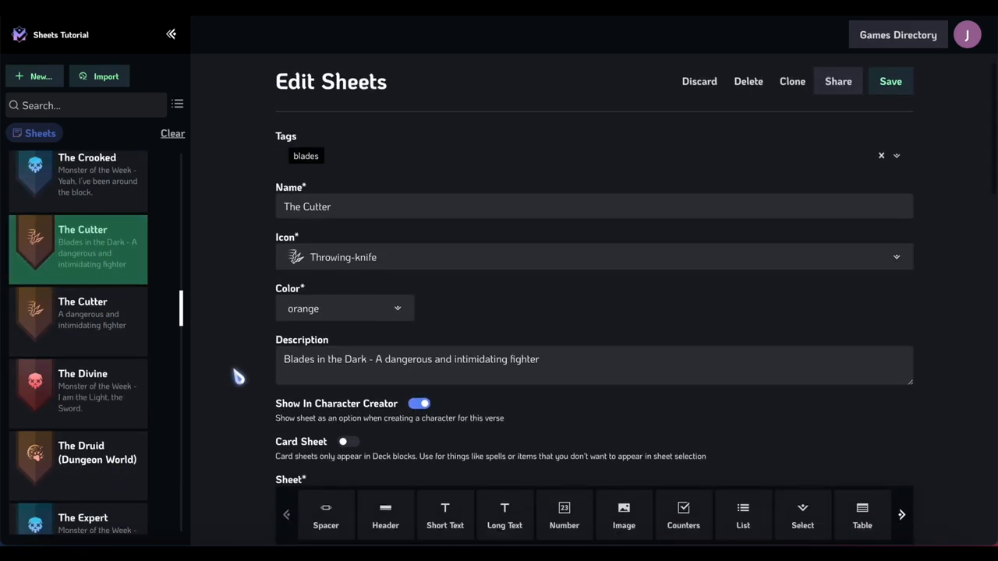
# Step: Toggle The Cutter's Show In Character Creator off and back on
pyautogui.scroll(-3)
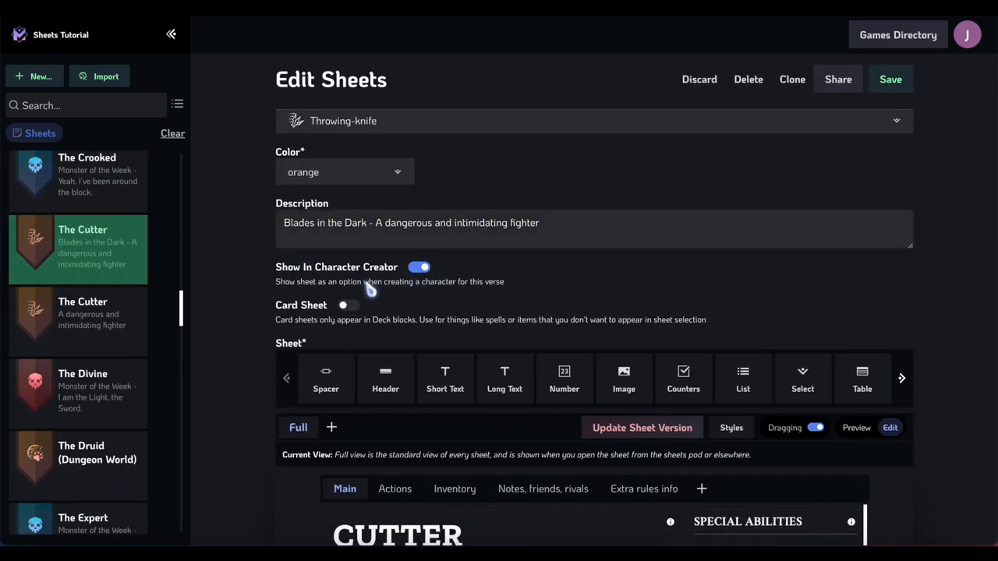
pyautogui.moveTo(468, 276)
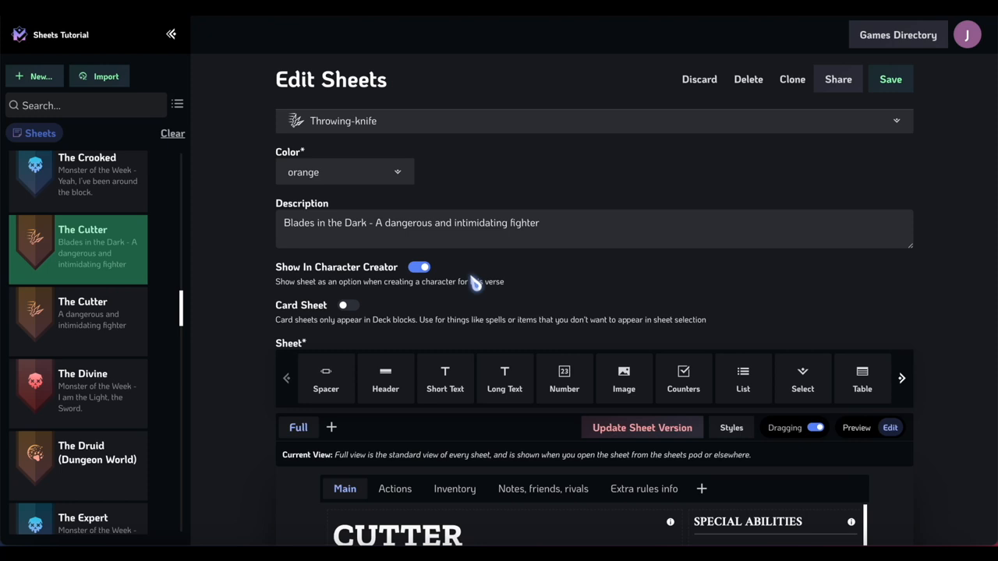
pyautogui.click(420, 266)
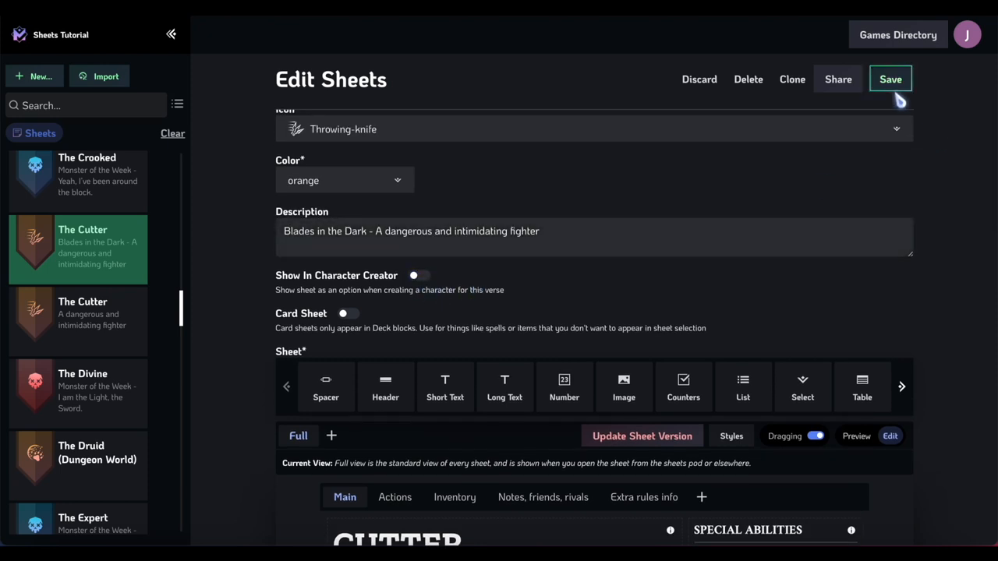
pyautogui.scroll(3)
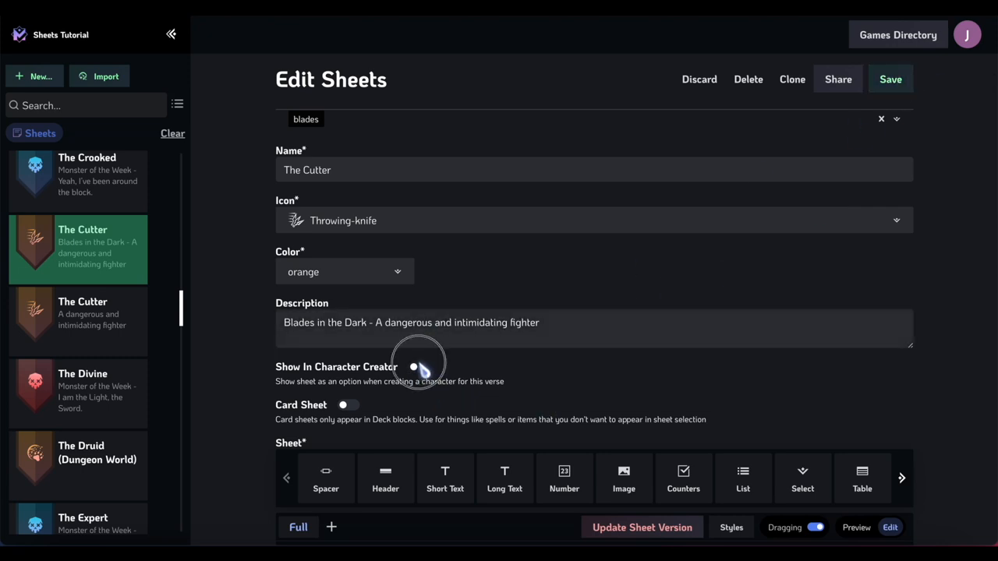
pyautogui.click(419, 367)
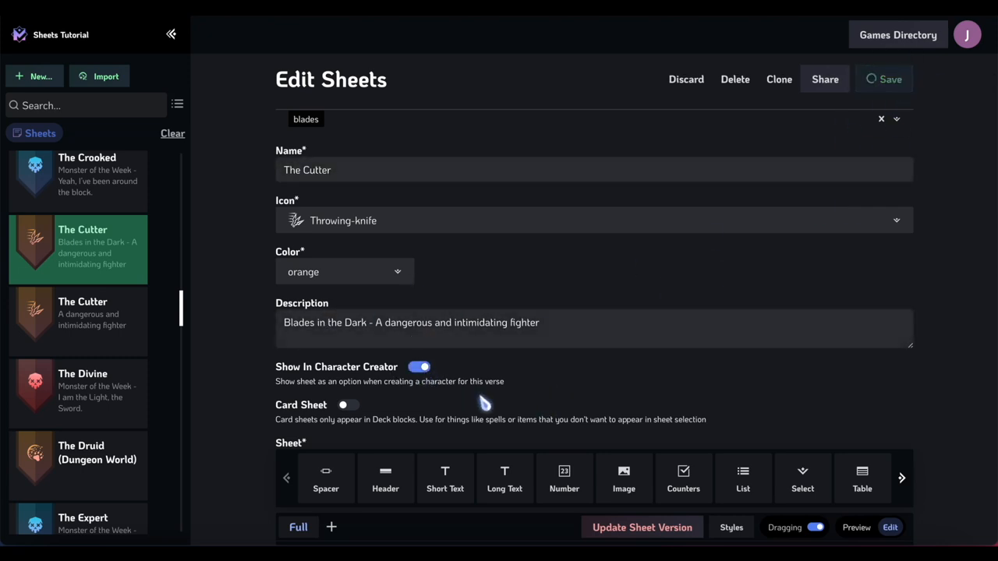
pyautogui.scroll(-3)
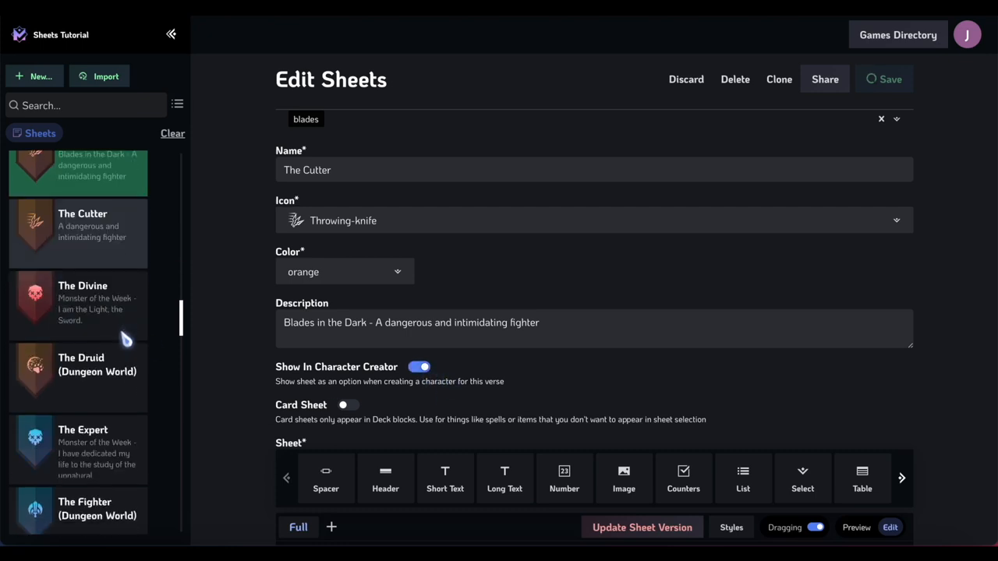
# Step: Open The Divine template and switch on Show In Character Creator
pyautogui.click(78, 303)
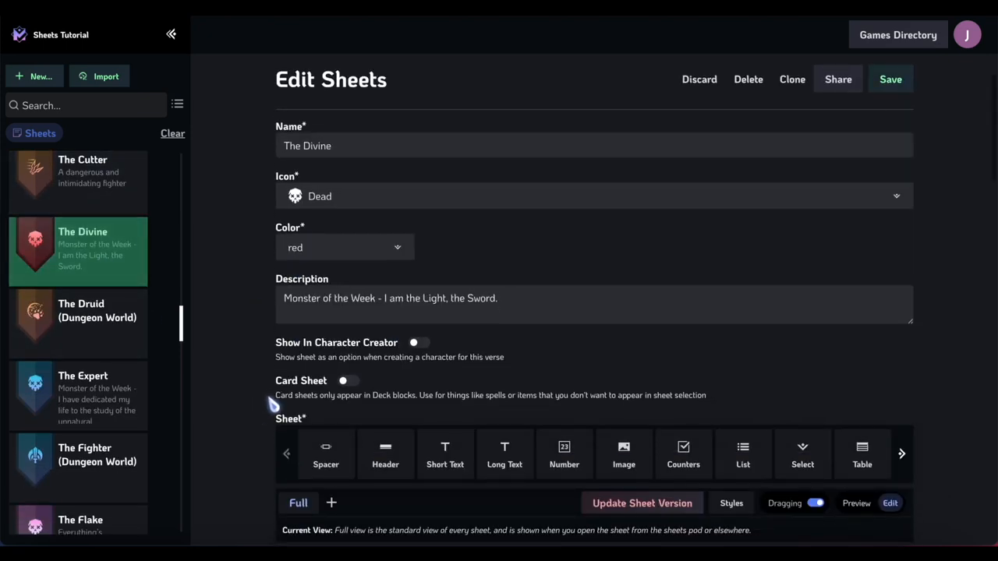
pyautogui.click(418, 342)
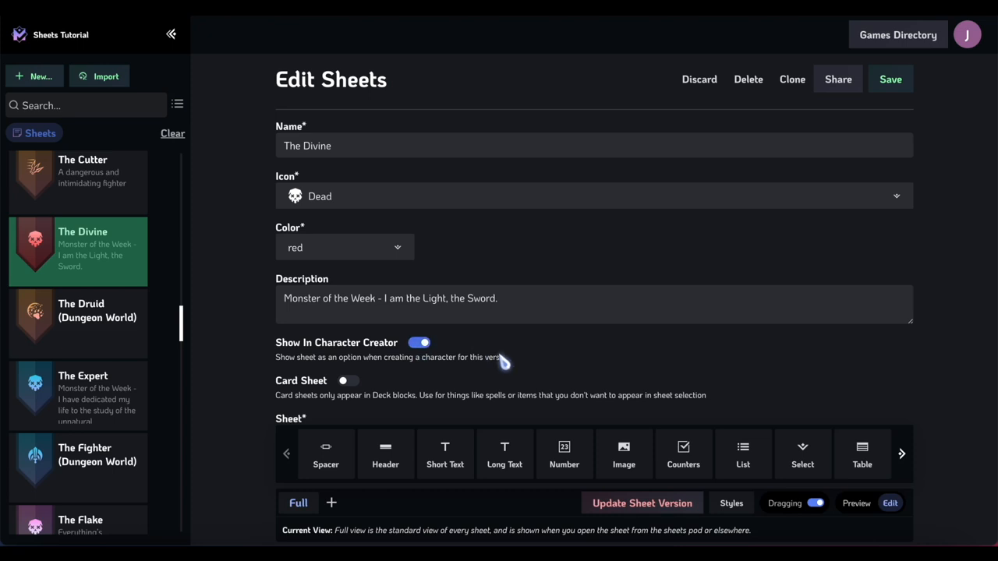
pyautogui.scroll(3)
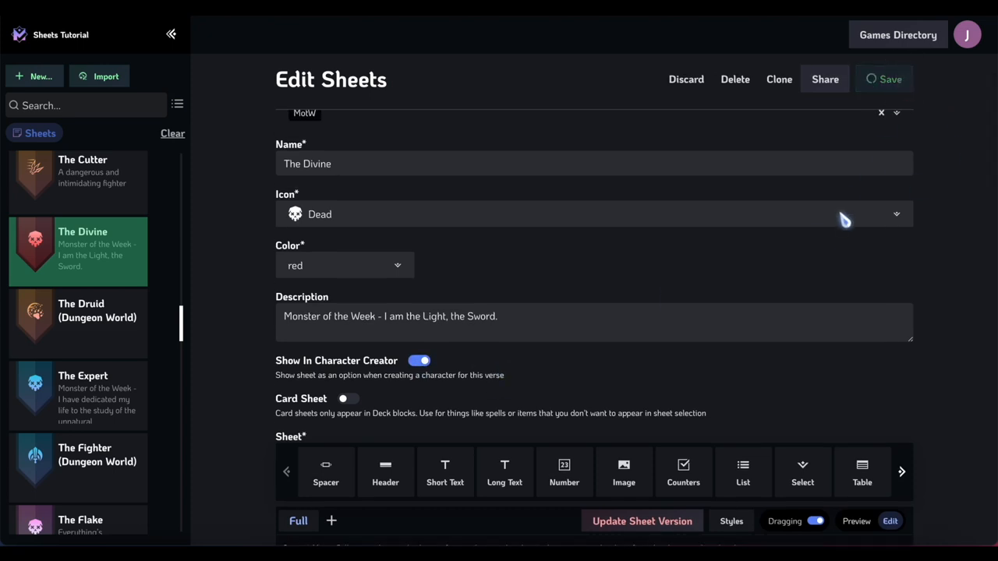
pyautogui.moveTo(138, 424)
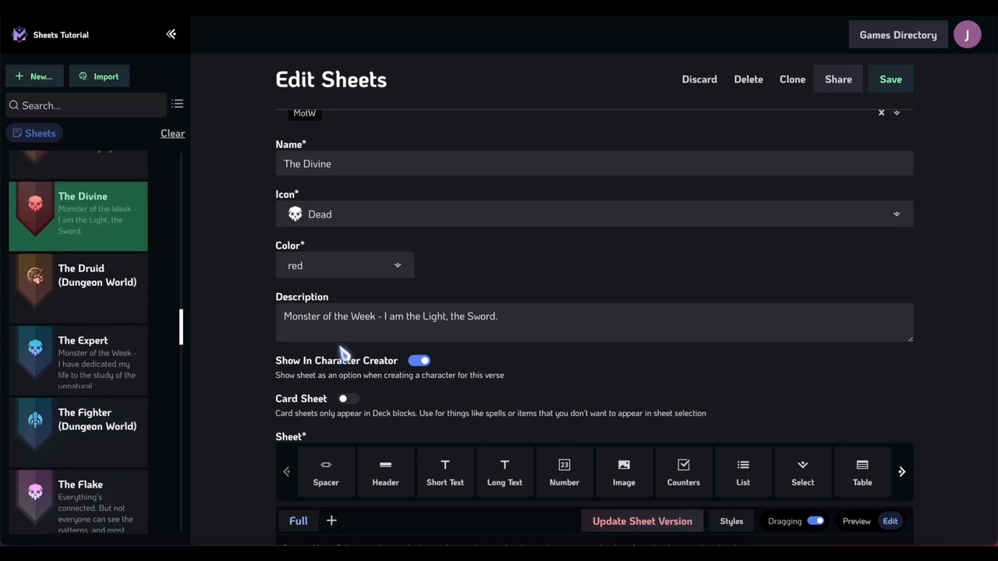
pyautogui.moveTo(366, 382)
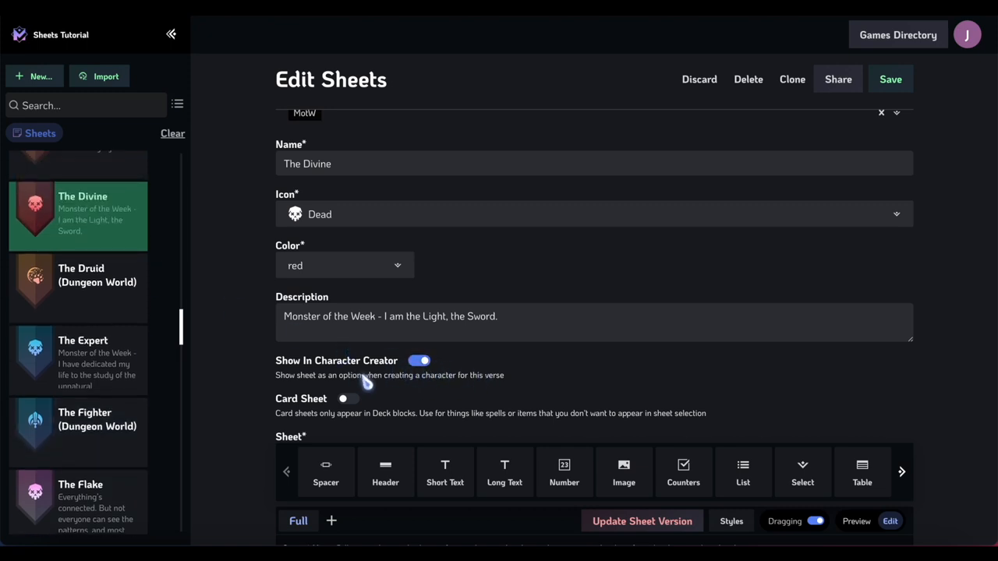
pyautogui.scroll(-3)
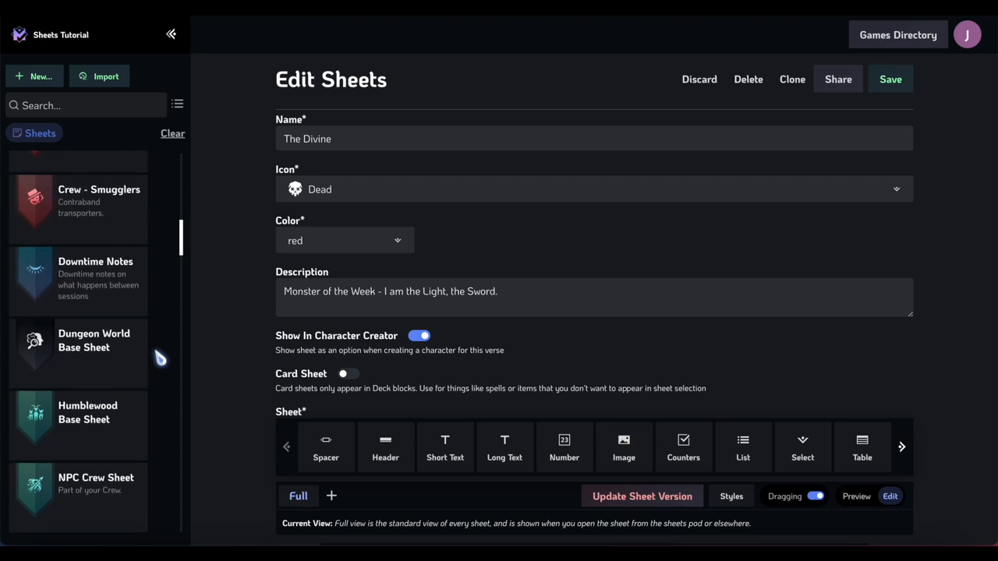
pyautogui.scroll(-3)
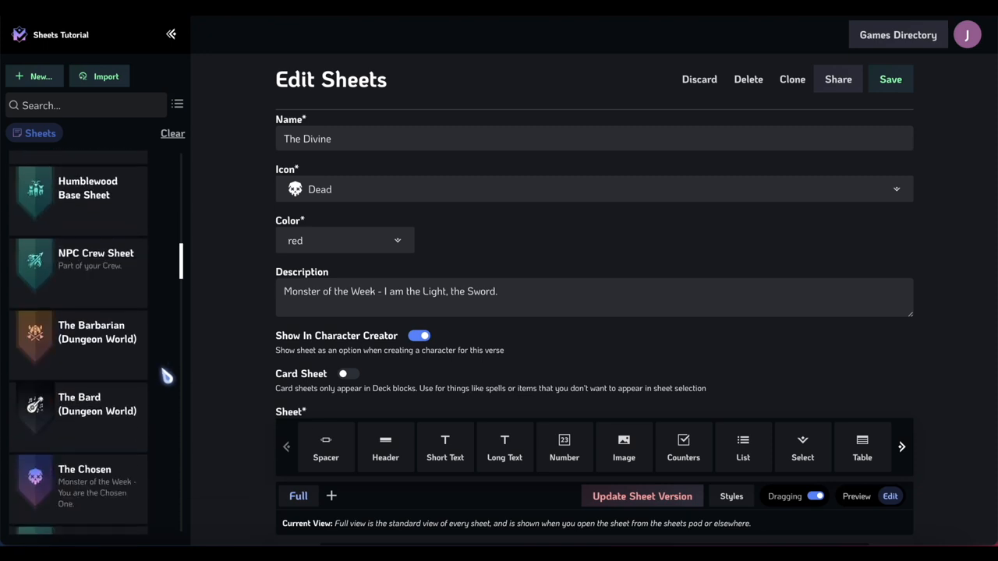
pyautogui.scroll(-3)
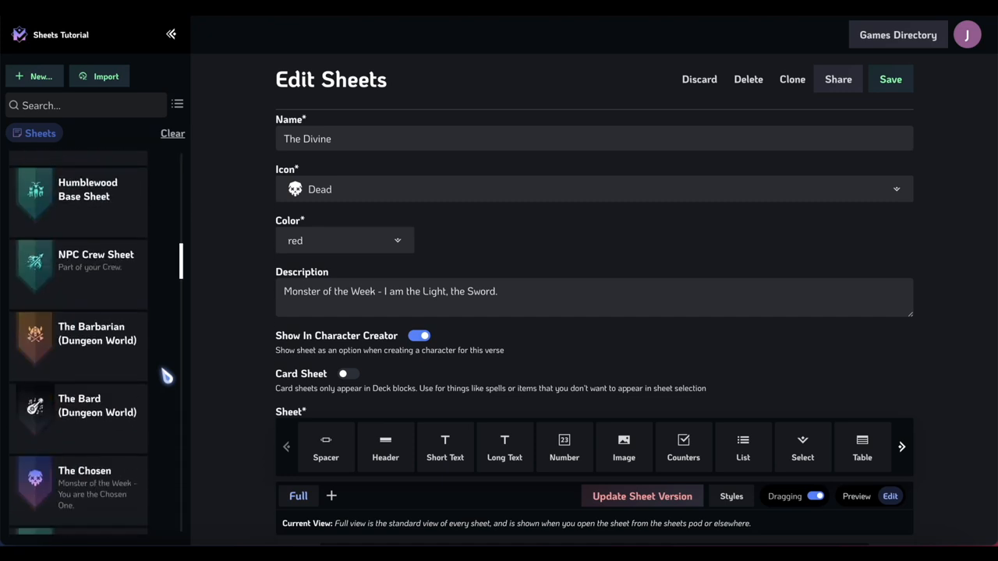
pyautogui.scroll(-3)
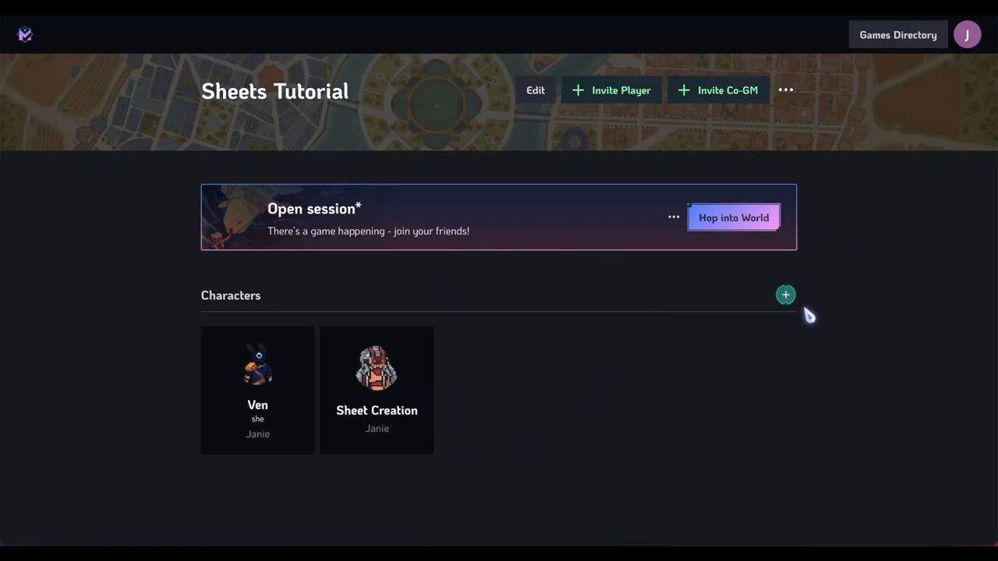
# Step: Start a new character and preview The Divine sheet template
pyautogui.click(785, 295)
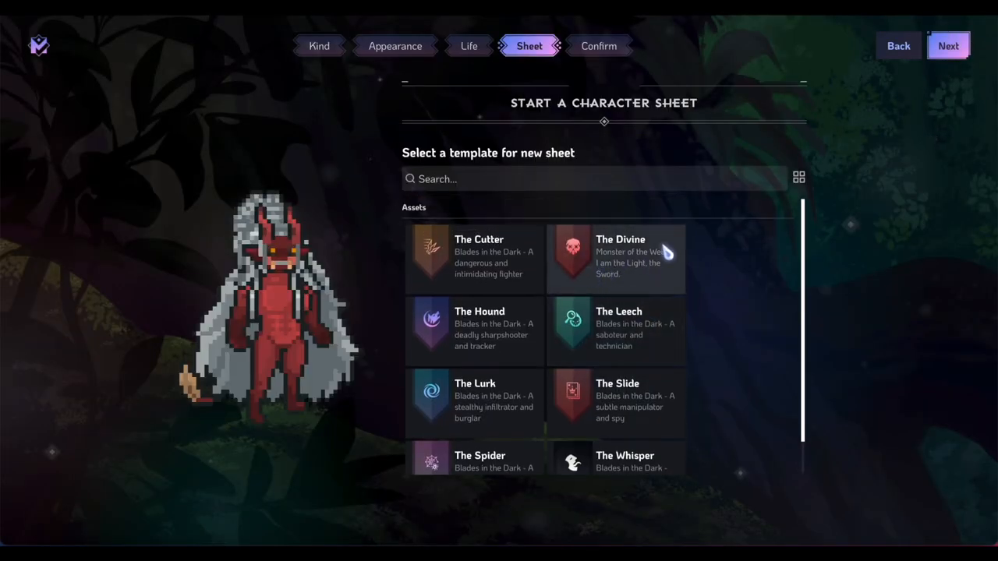
pyautogui.click(615, 257)
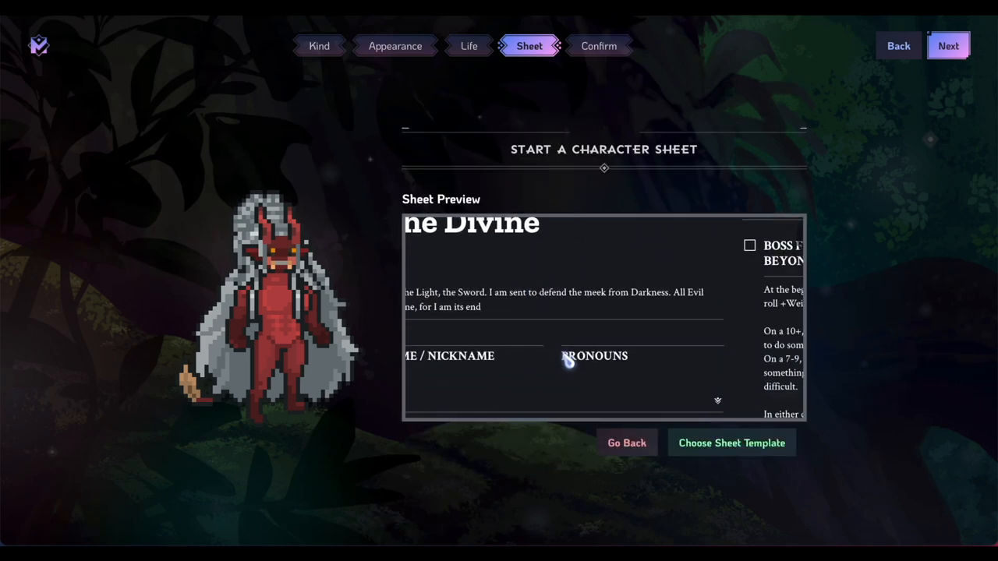